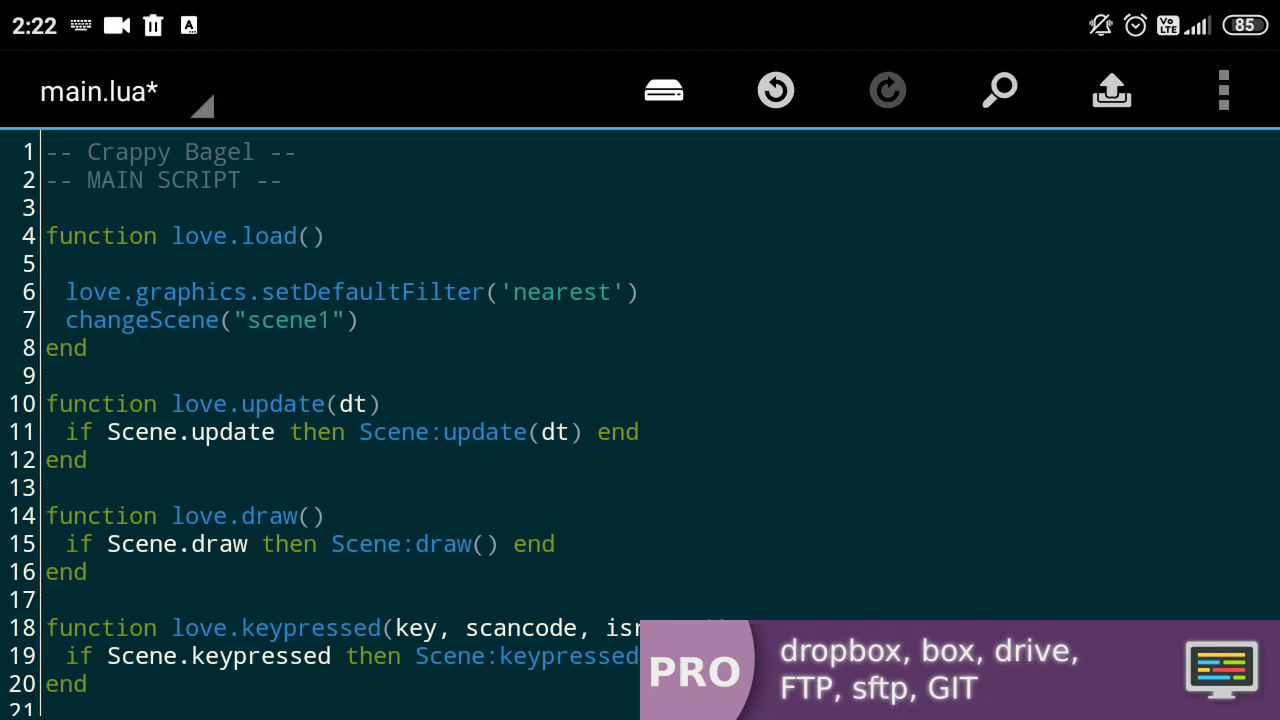
- In main.lua add lg = love.graphics, a Time counter advanced by dt, and Sx/Sy screen size
text(lg = l)
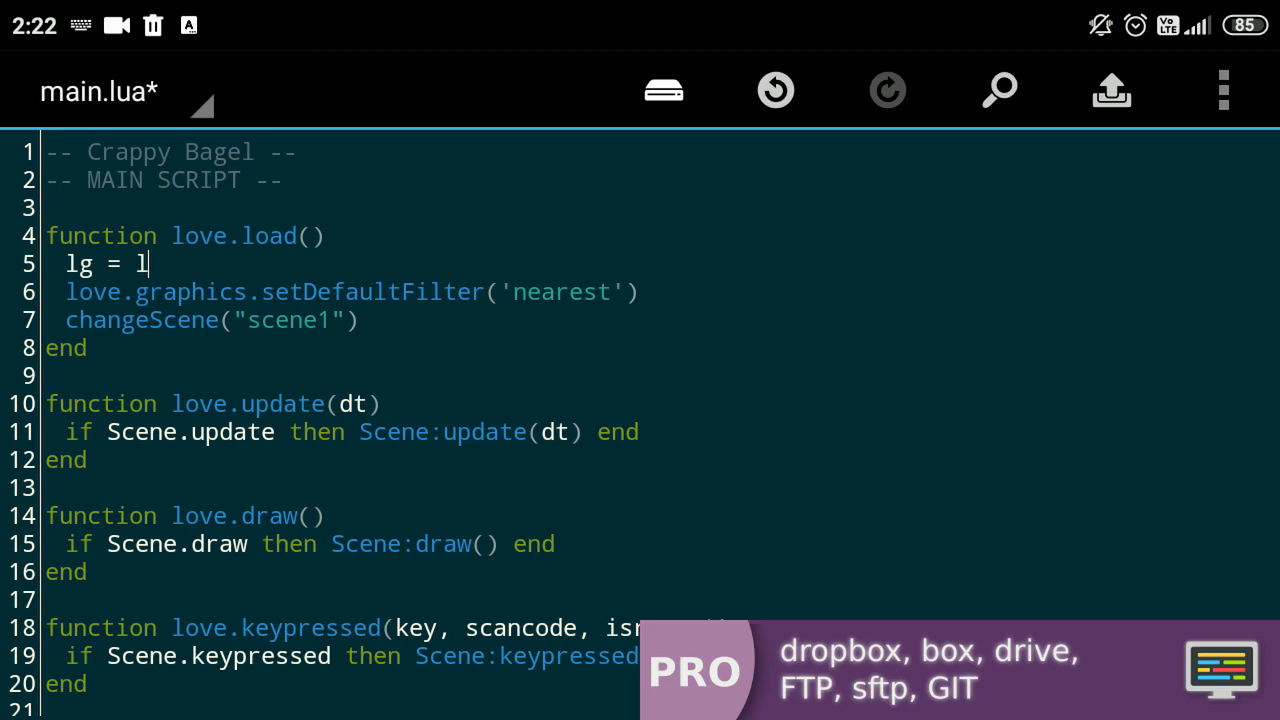
text(ove.graphics)
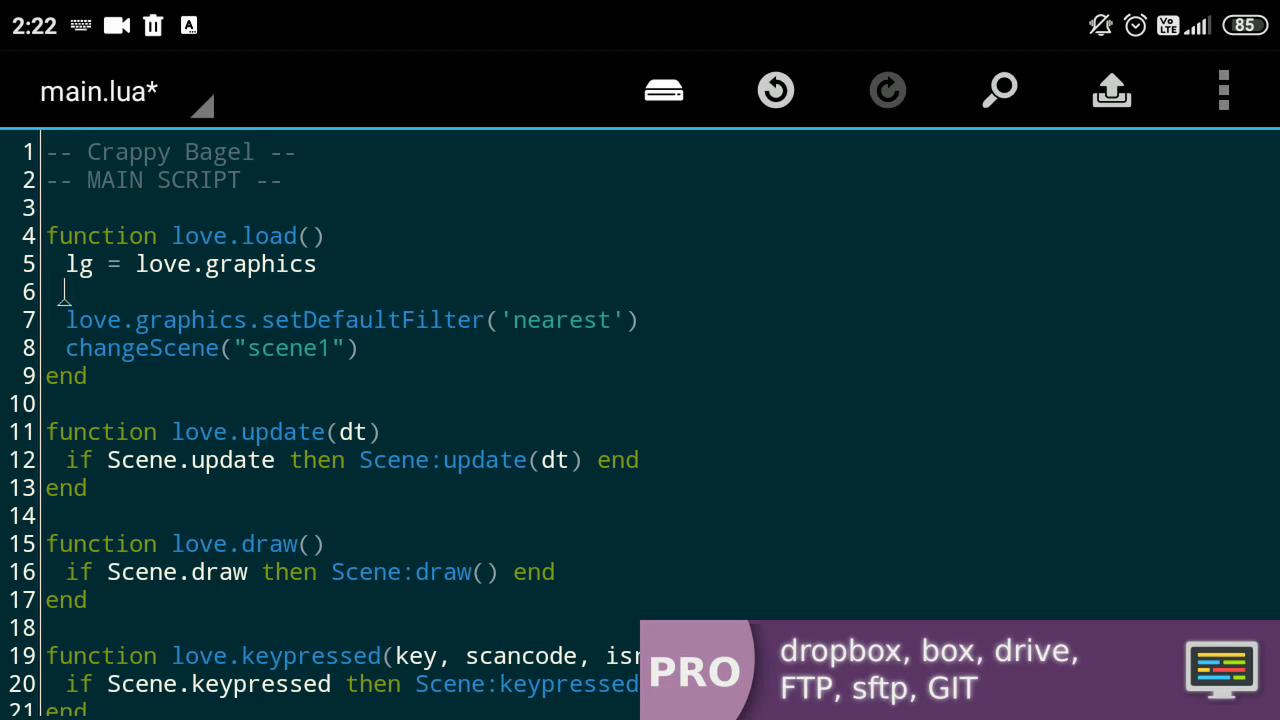
text(Time =)
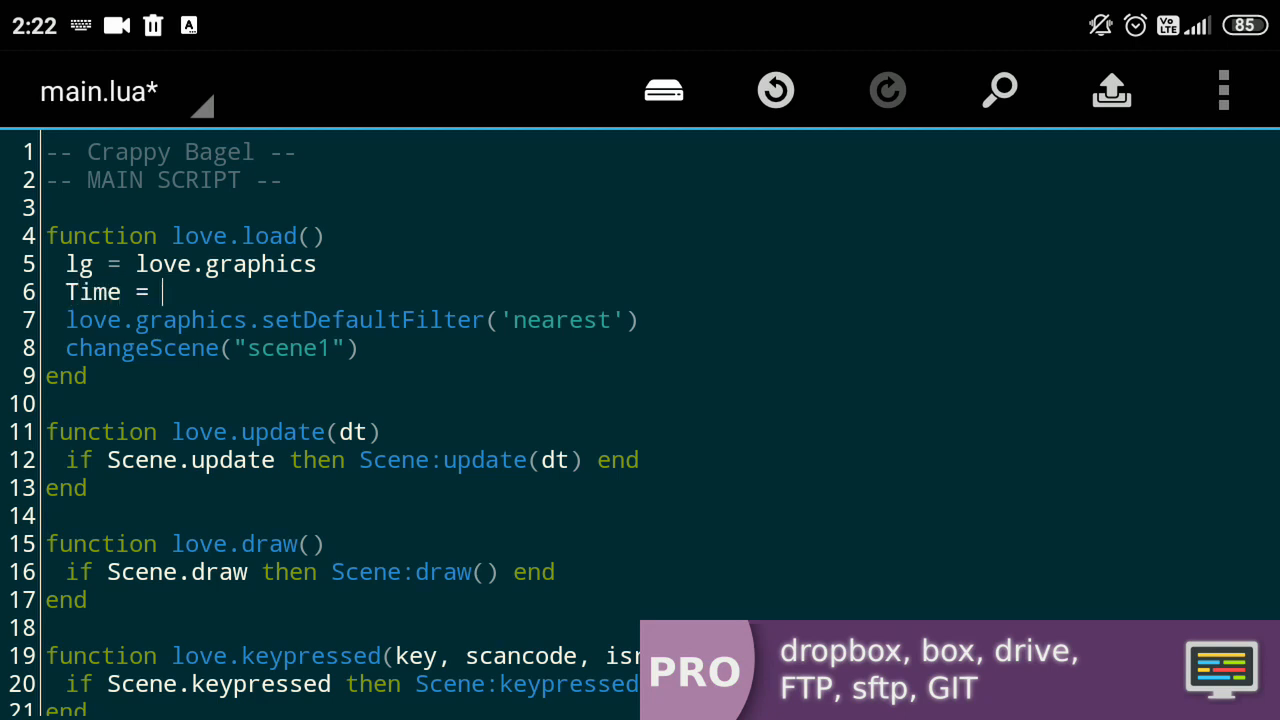
text(0)
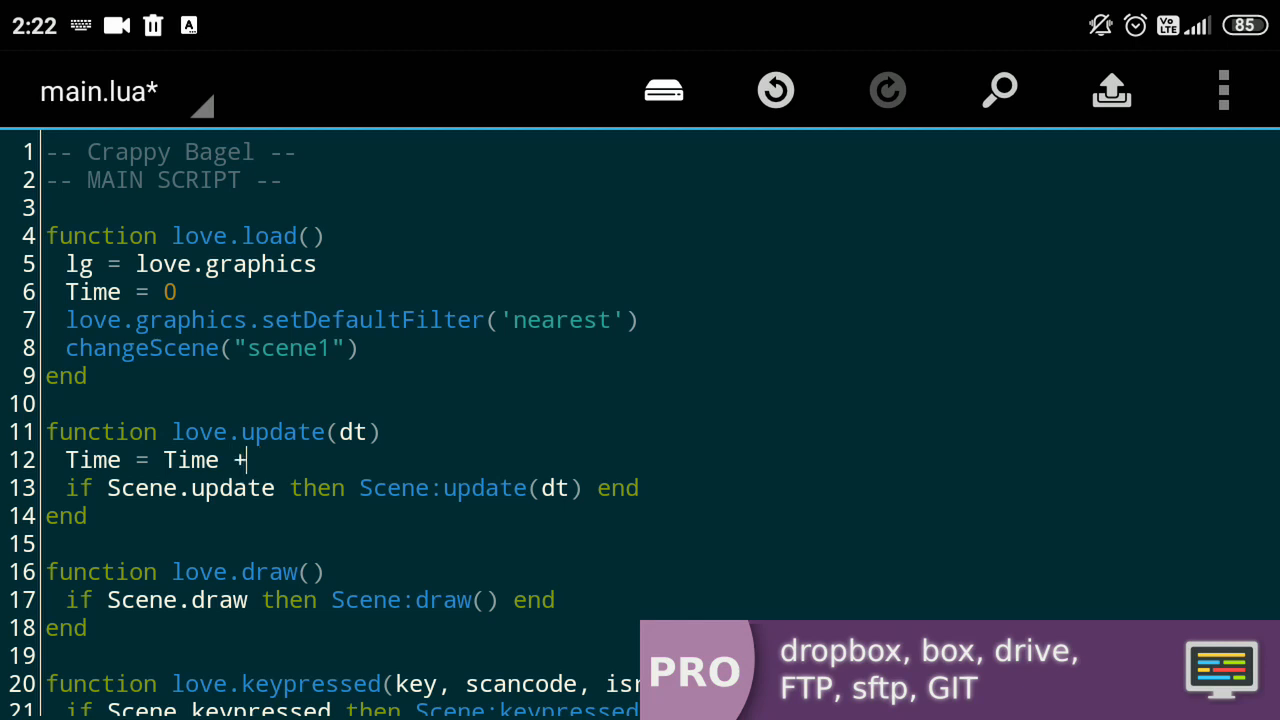
text(dt)
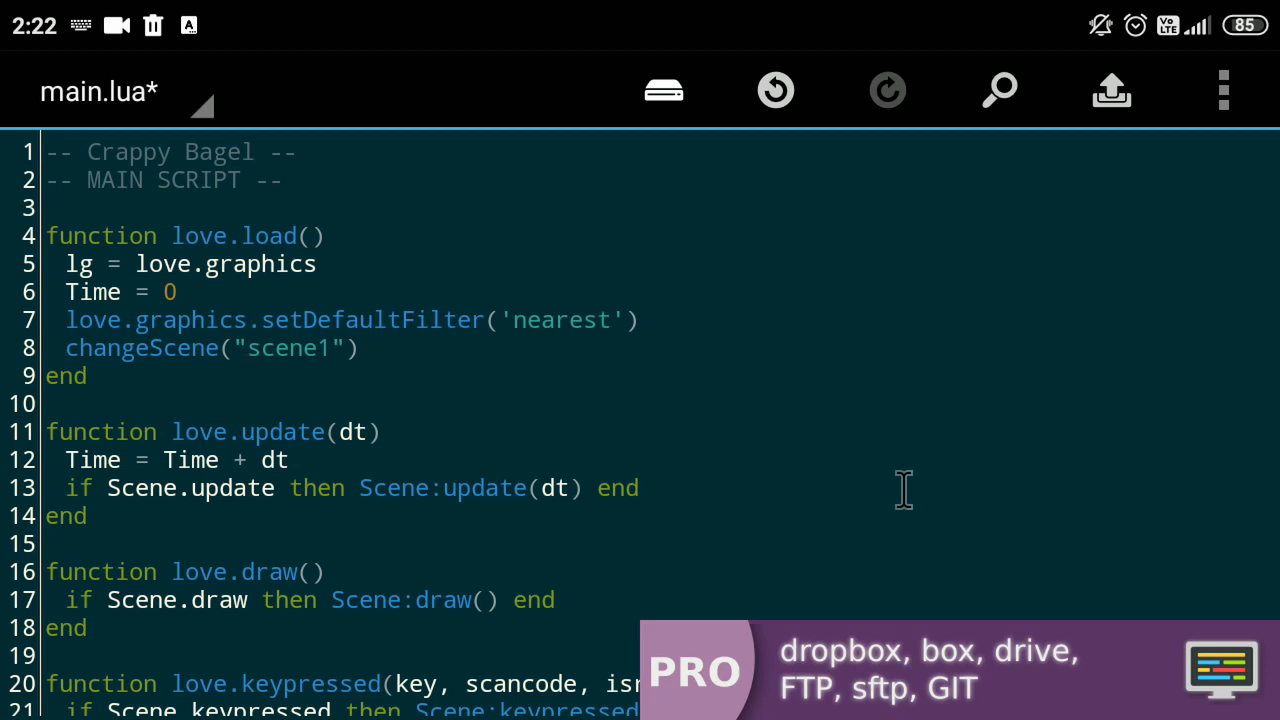
text(Sx = lg.getWidth())
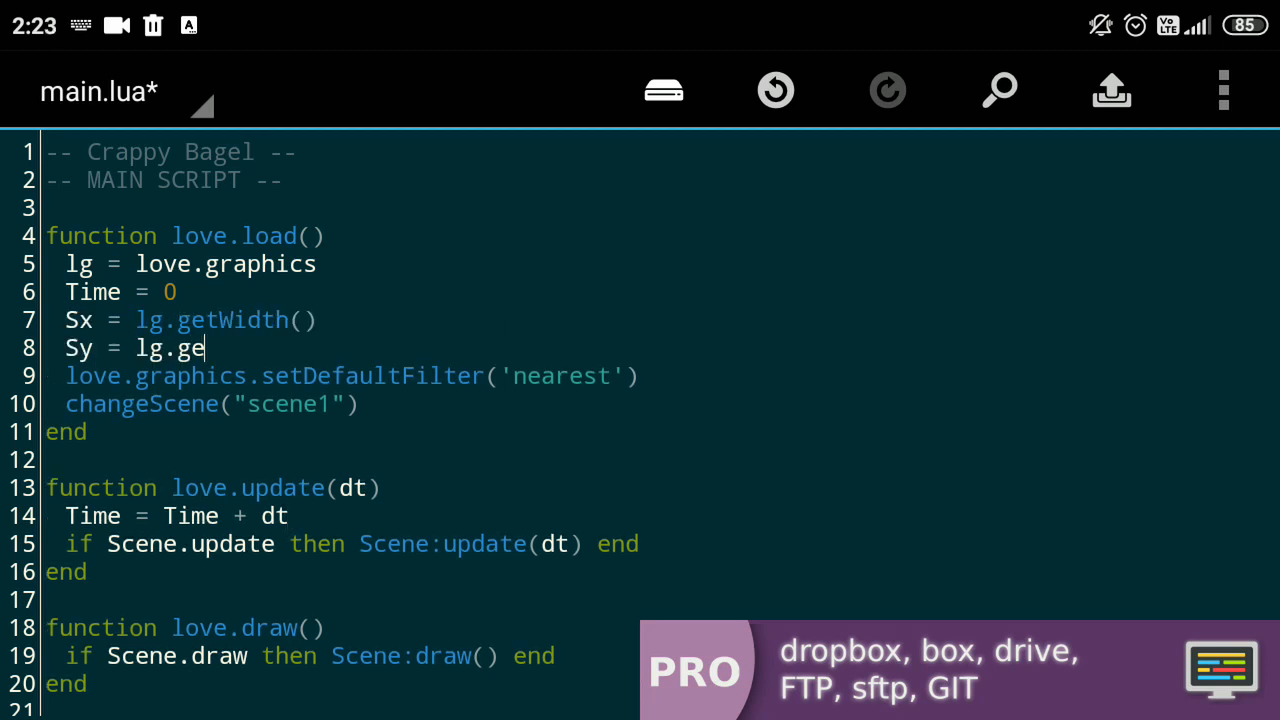
text(tHeight)
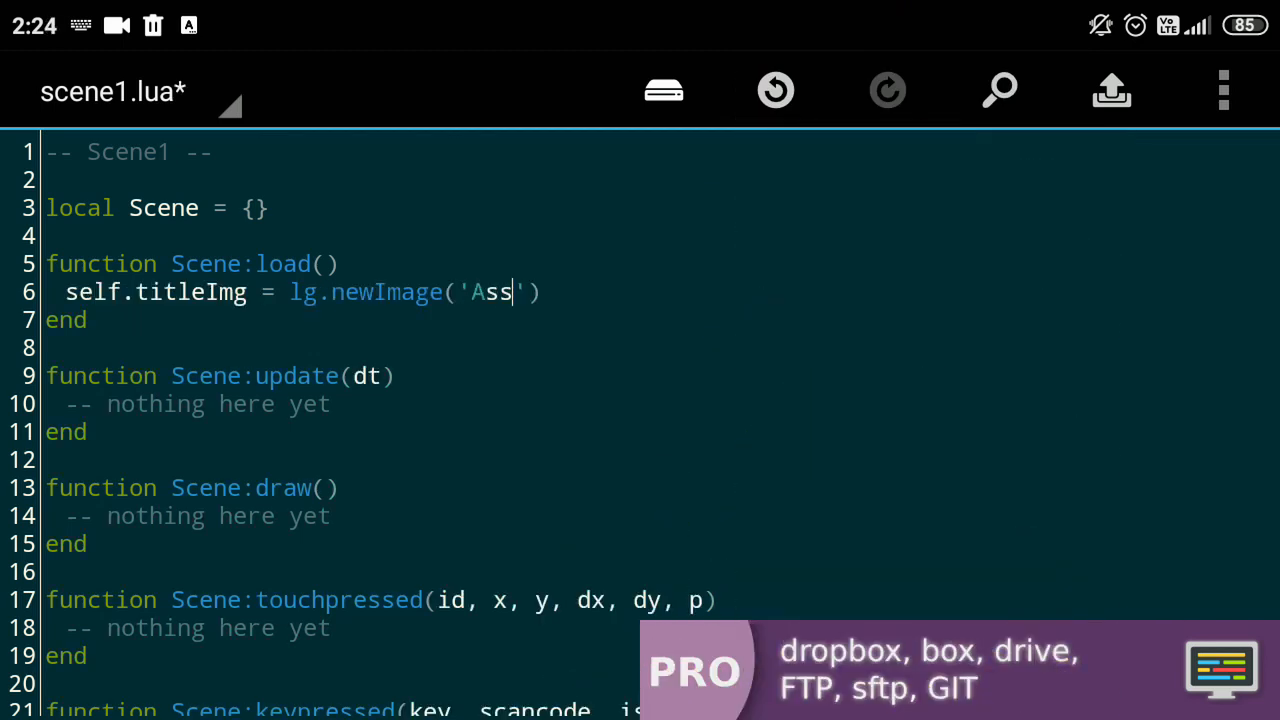
- Load Assets/Title.png centred at Sx/2, Sy/2 and draw it offset by math.sin(Time)
text(ets/)
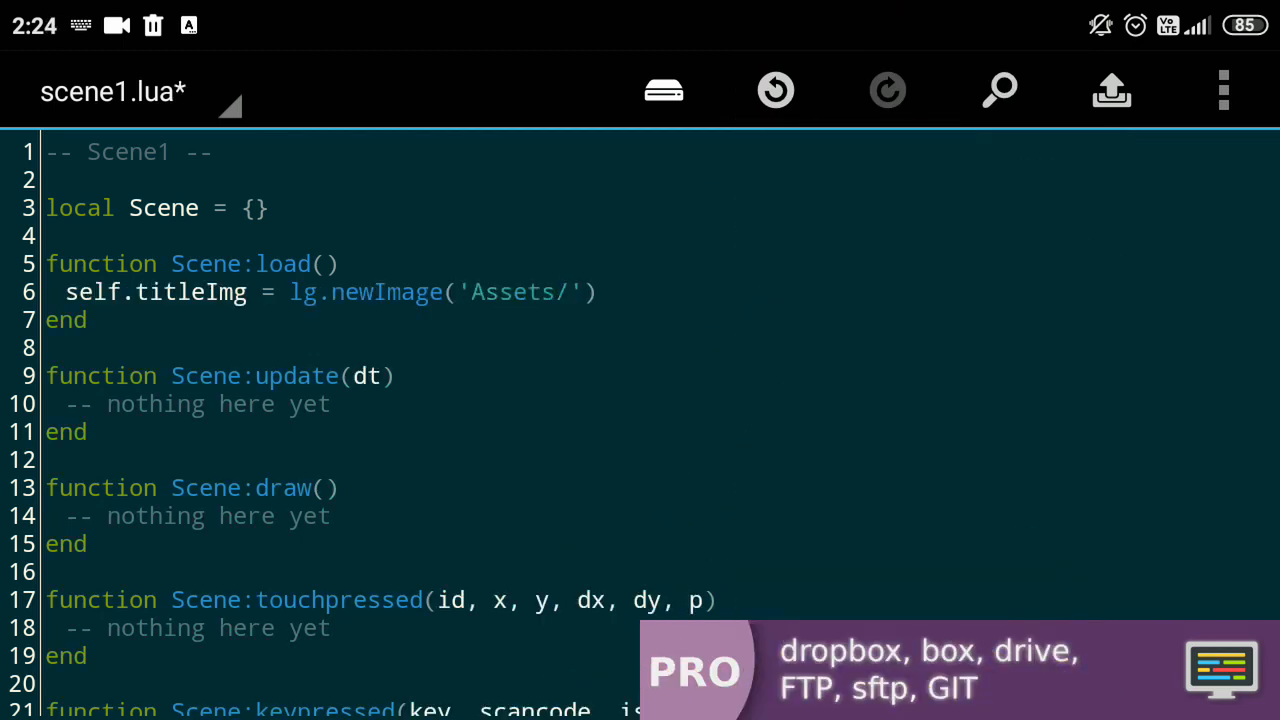
text(Title.png)
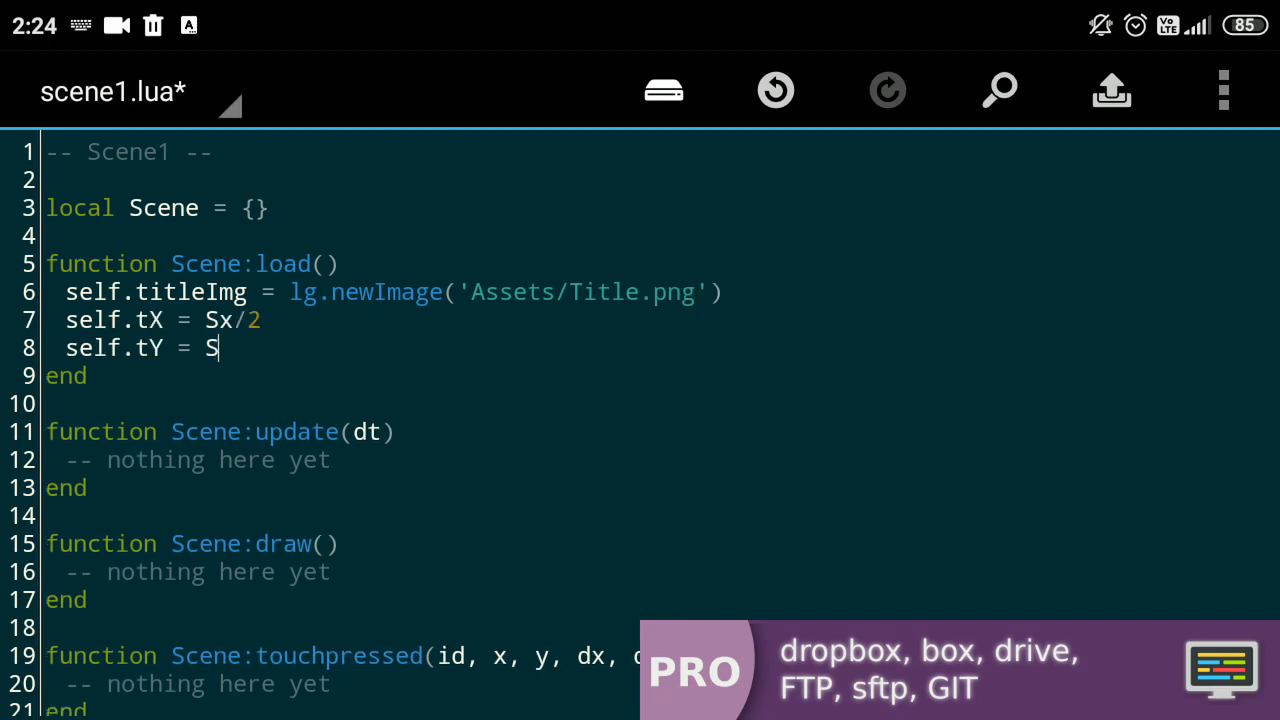
text(y/2)
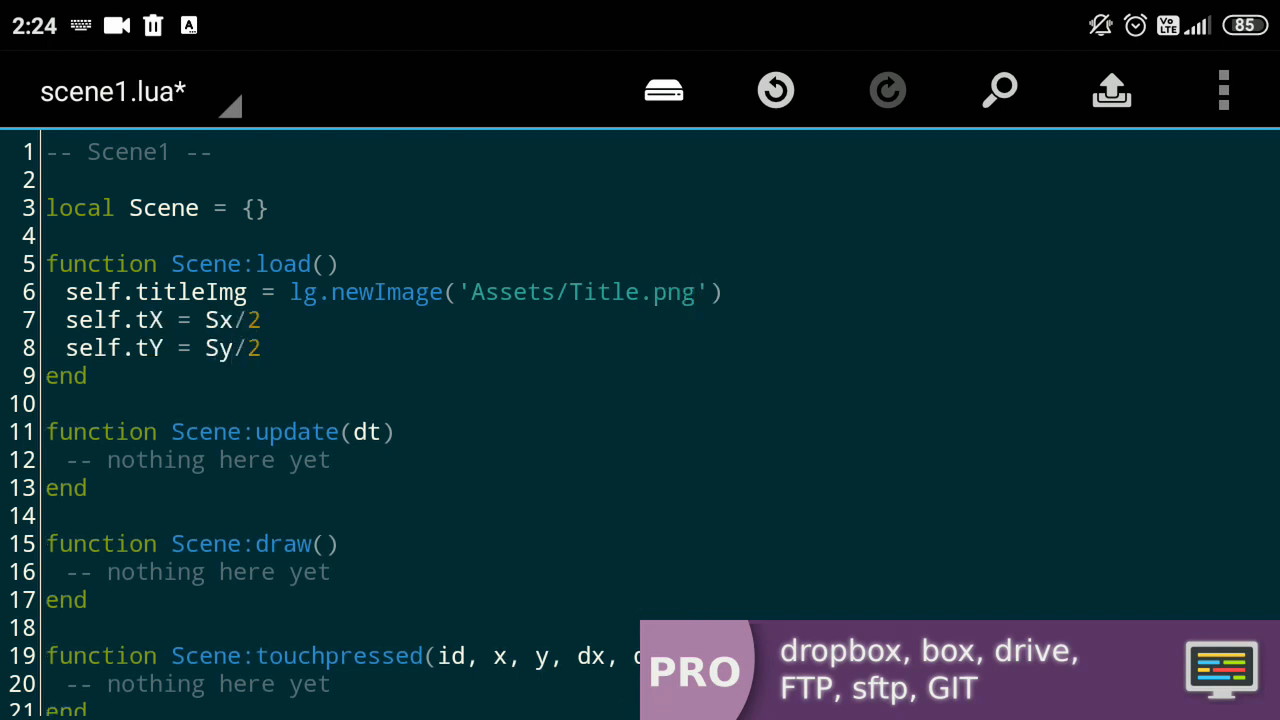
text(lg.draw(self.titleImg, self.tX, self.)
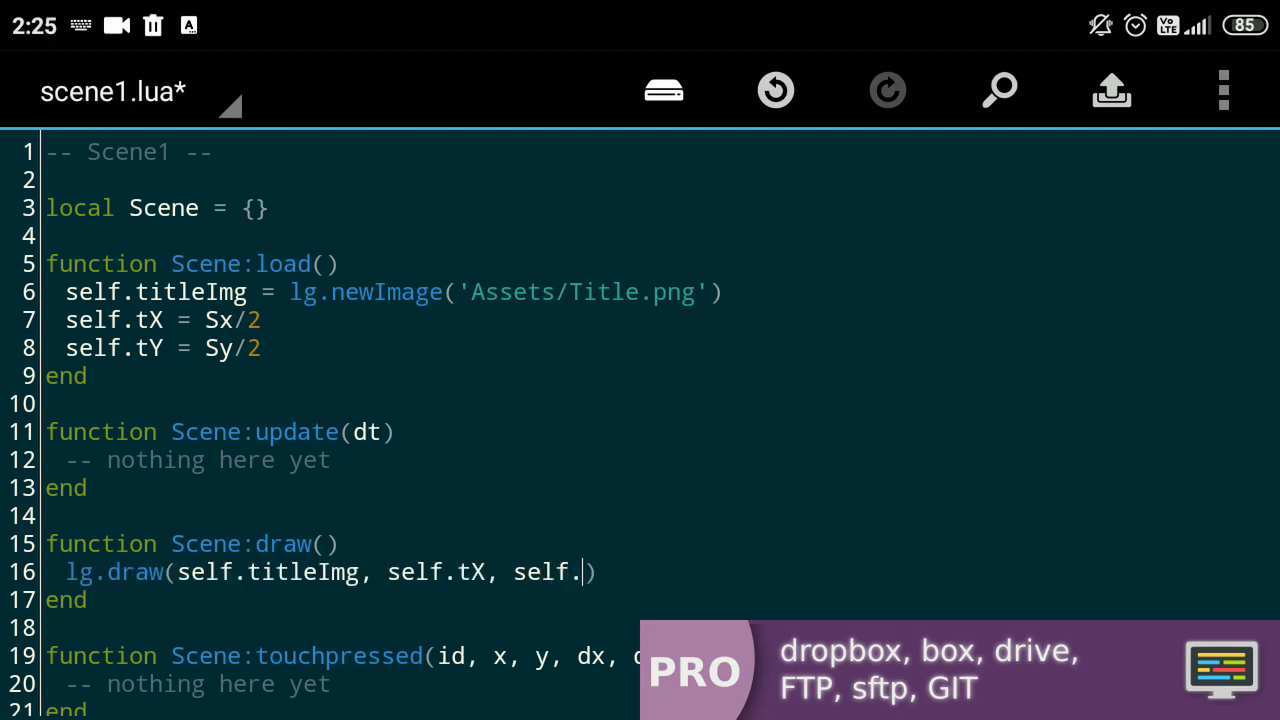
text(tY)
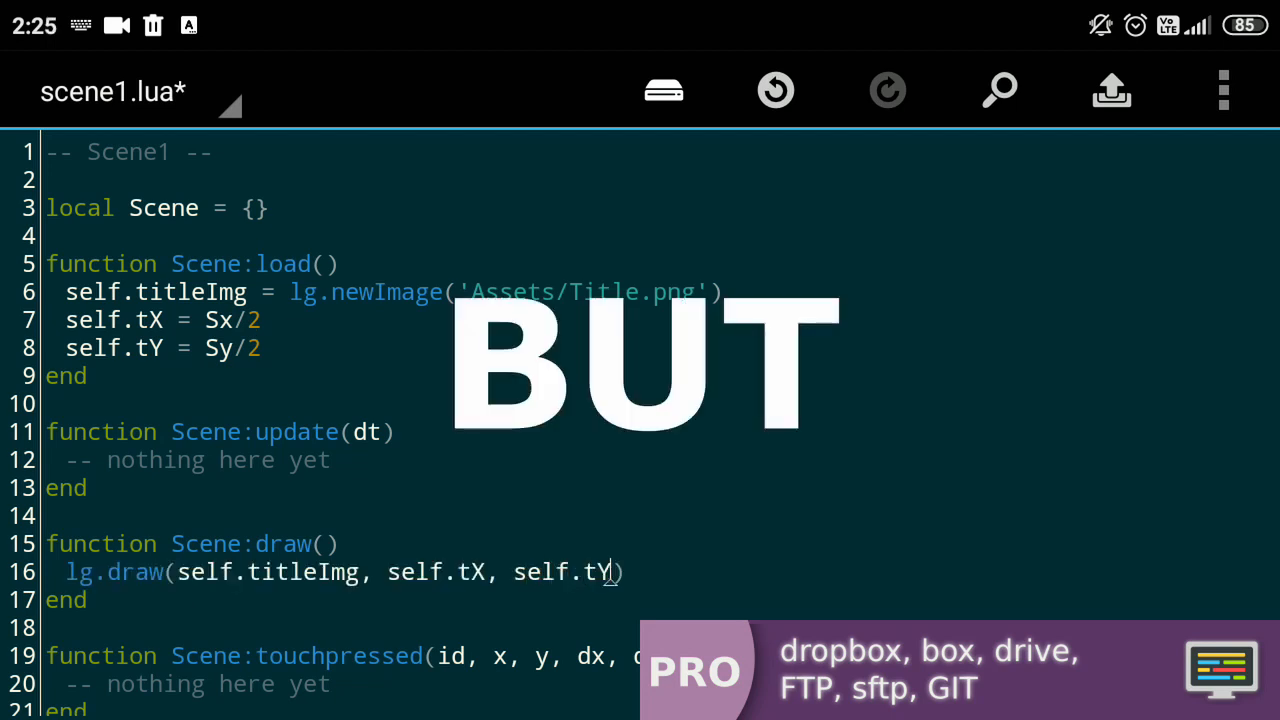
text(+ math.sin(Time))
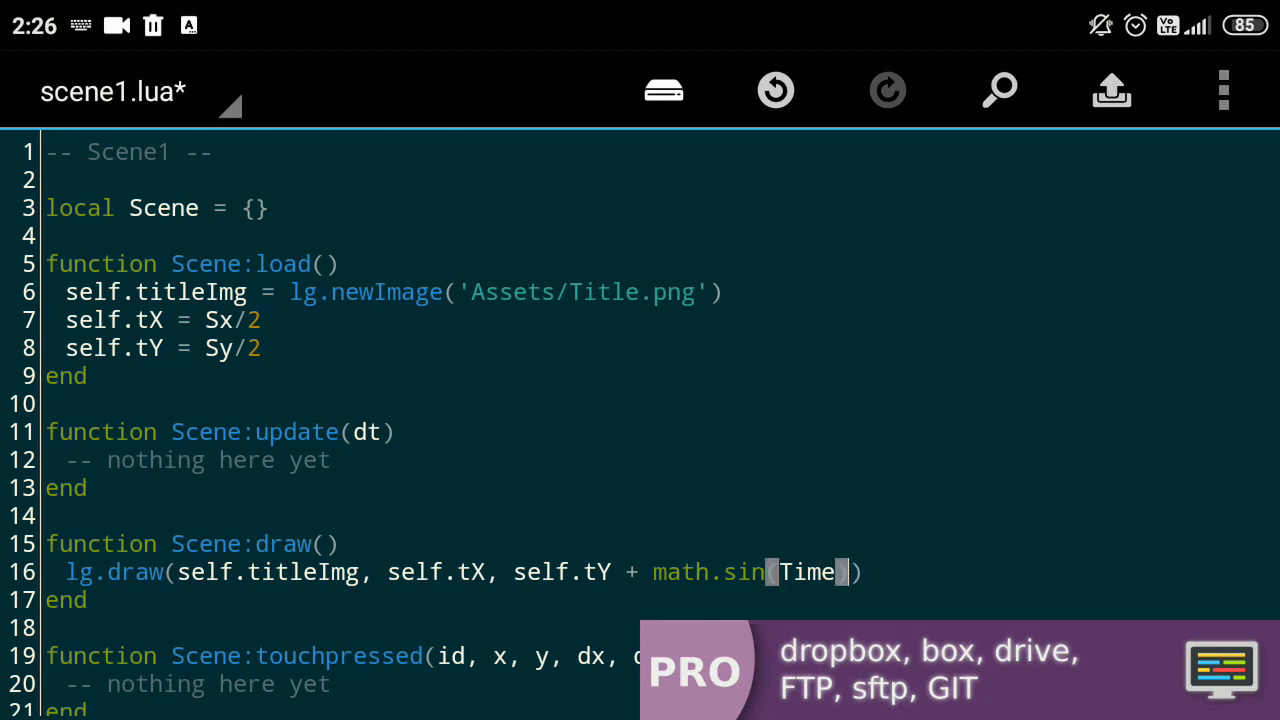
text(*)
click(340, 684)
text(changeScene('sce)
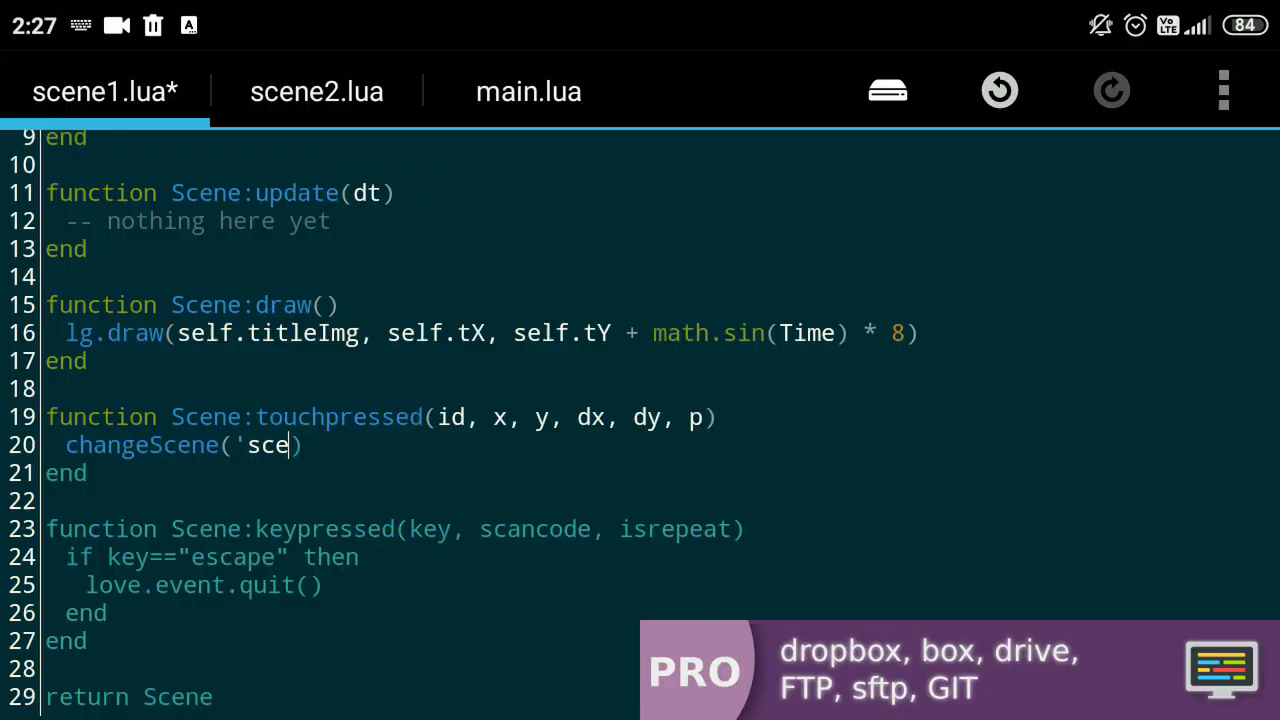
- Call changeScene('scene2') on touch and add Scale = lg.getHeight()/144 in main.lua
text(ne2')
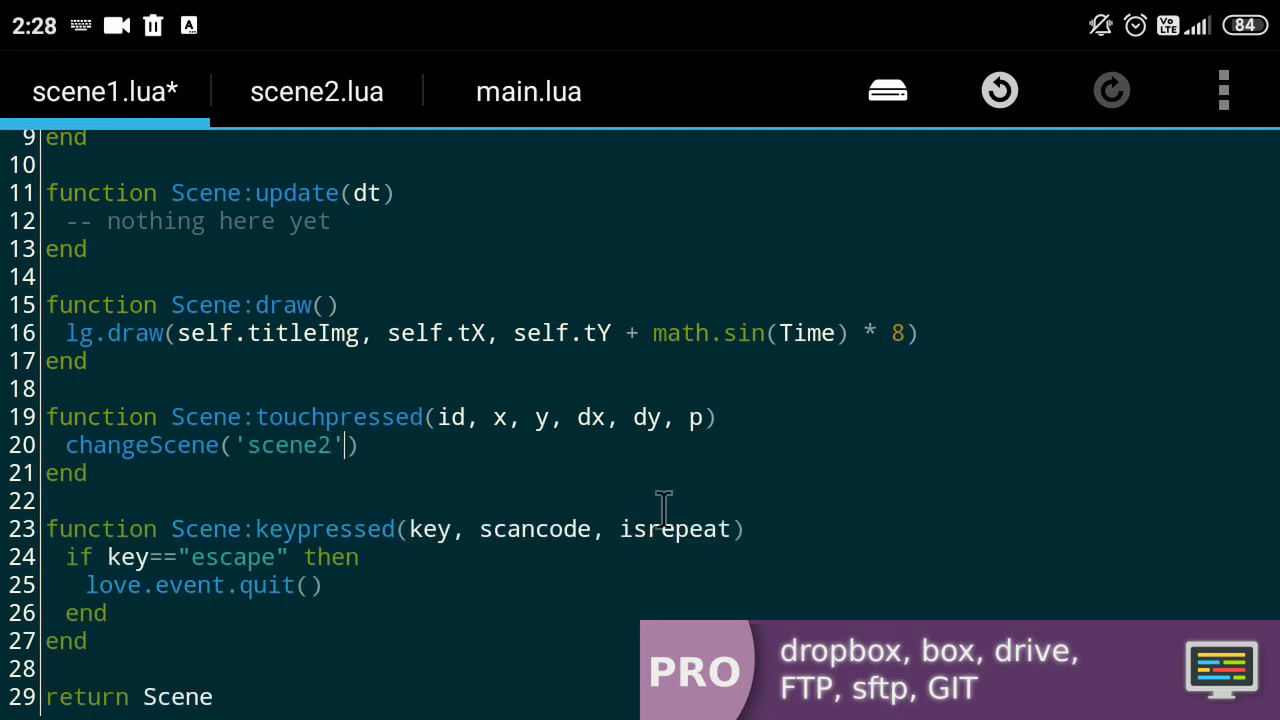
click(497, 91)
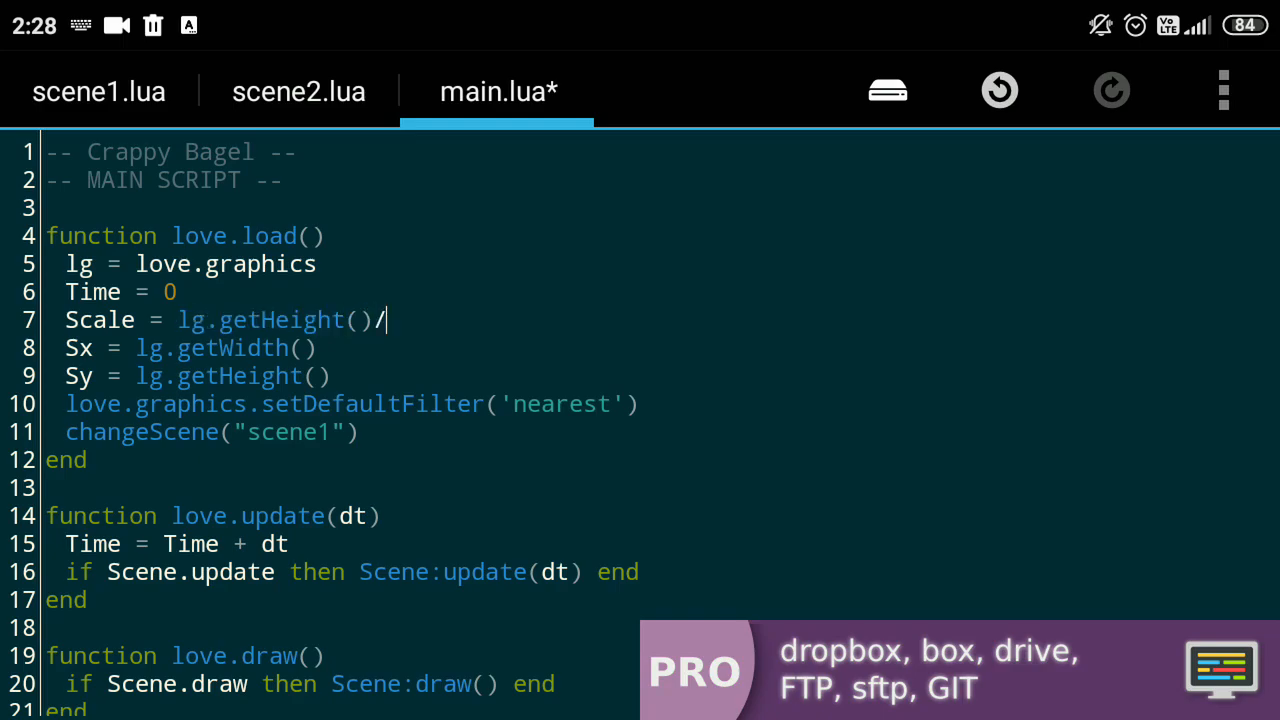
text(144)
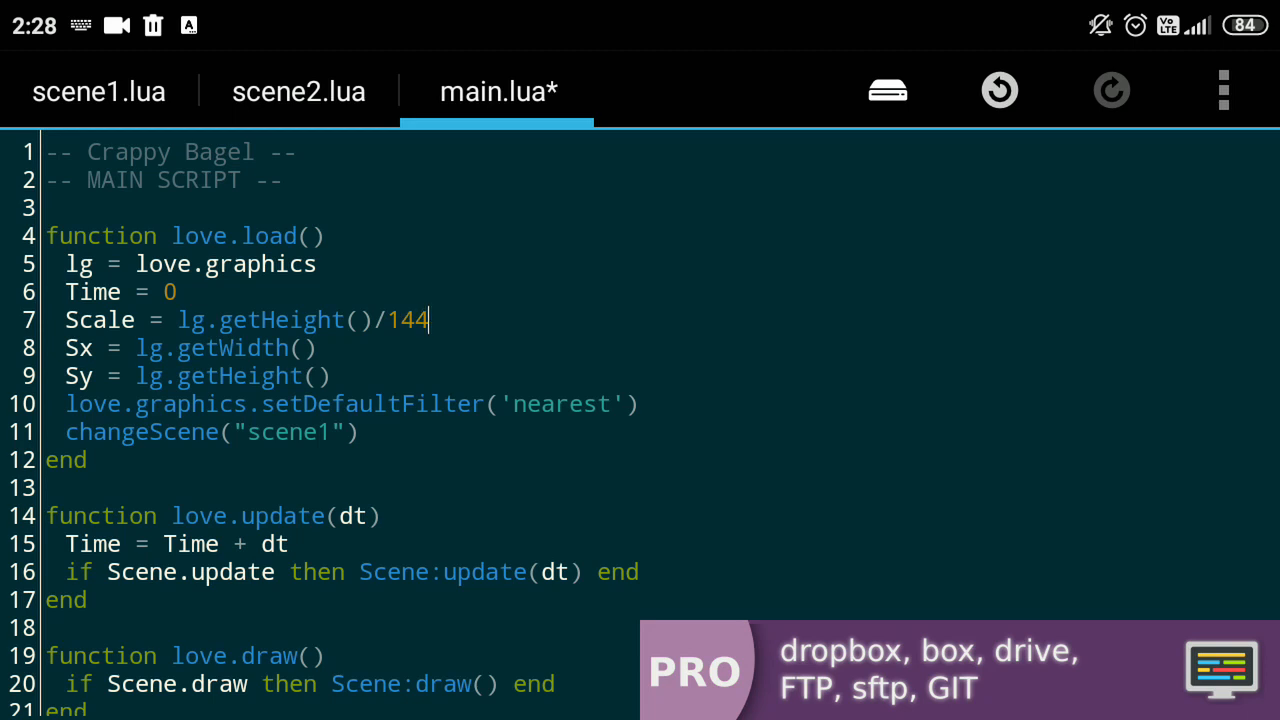
text(/Scale)
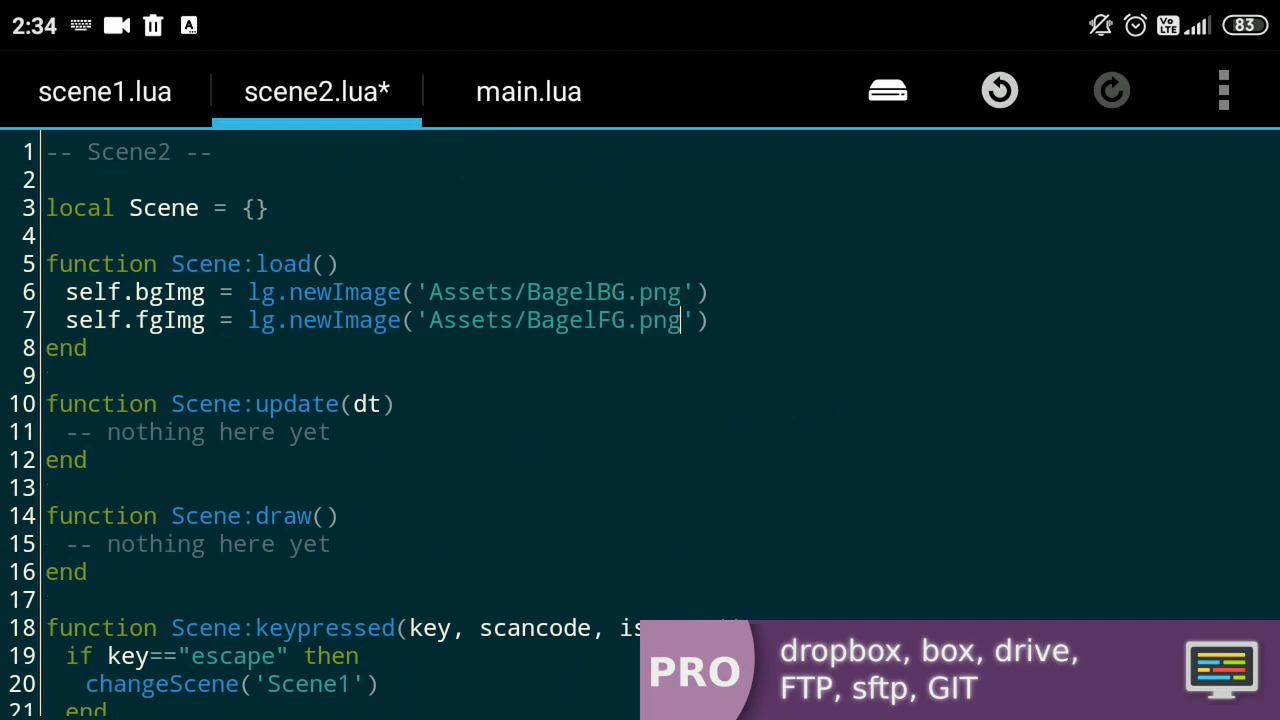
- Draw the foreground at self.fgX and reset it when fgX < -fgImg:getWidth()
scroll(down, 3)
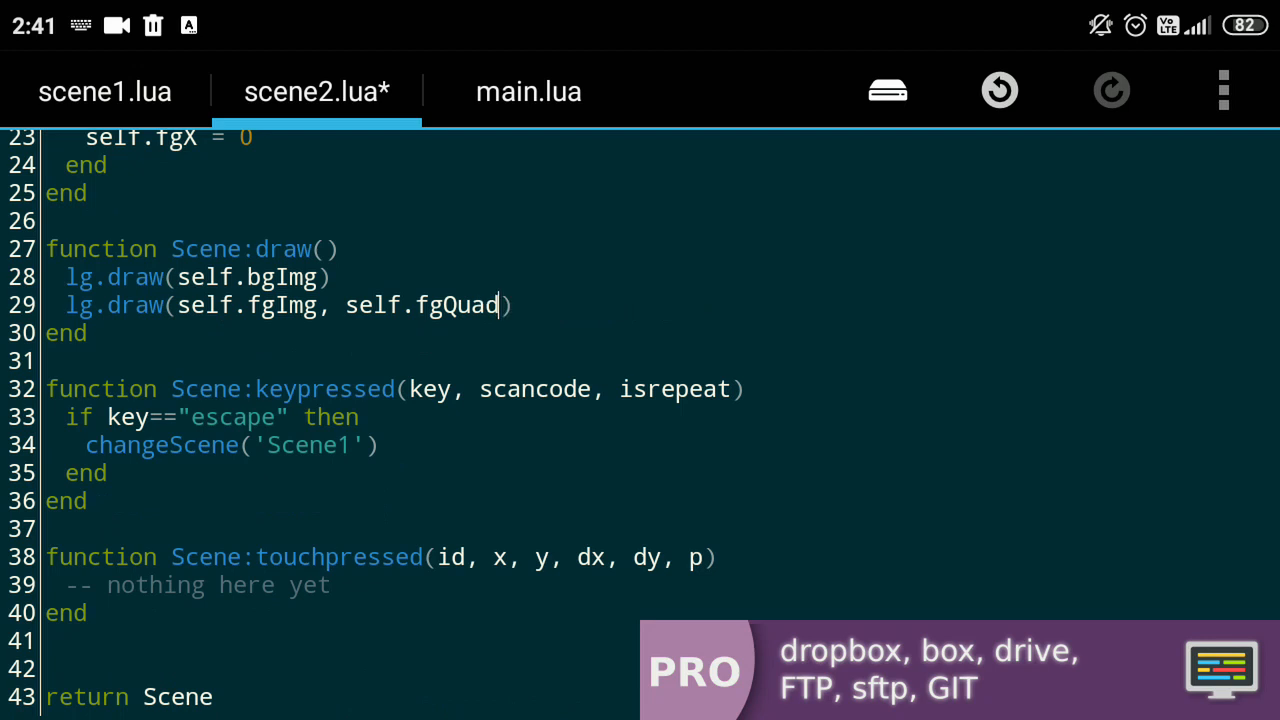
text(, self.fgX)
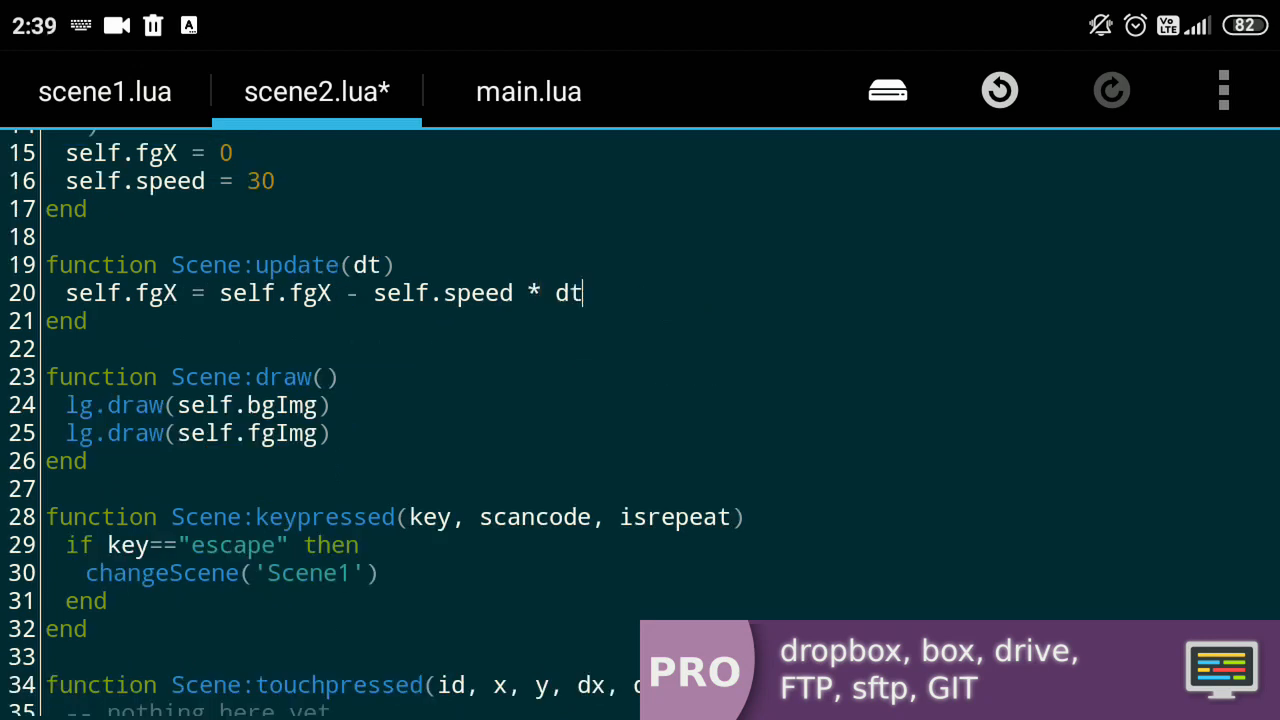
text(if self.fgX < -self.fgImg:getWidth() then)
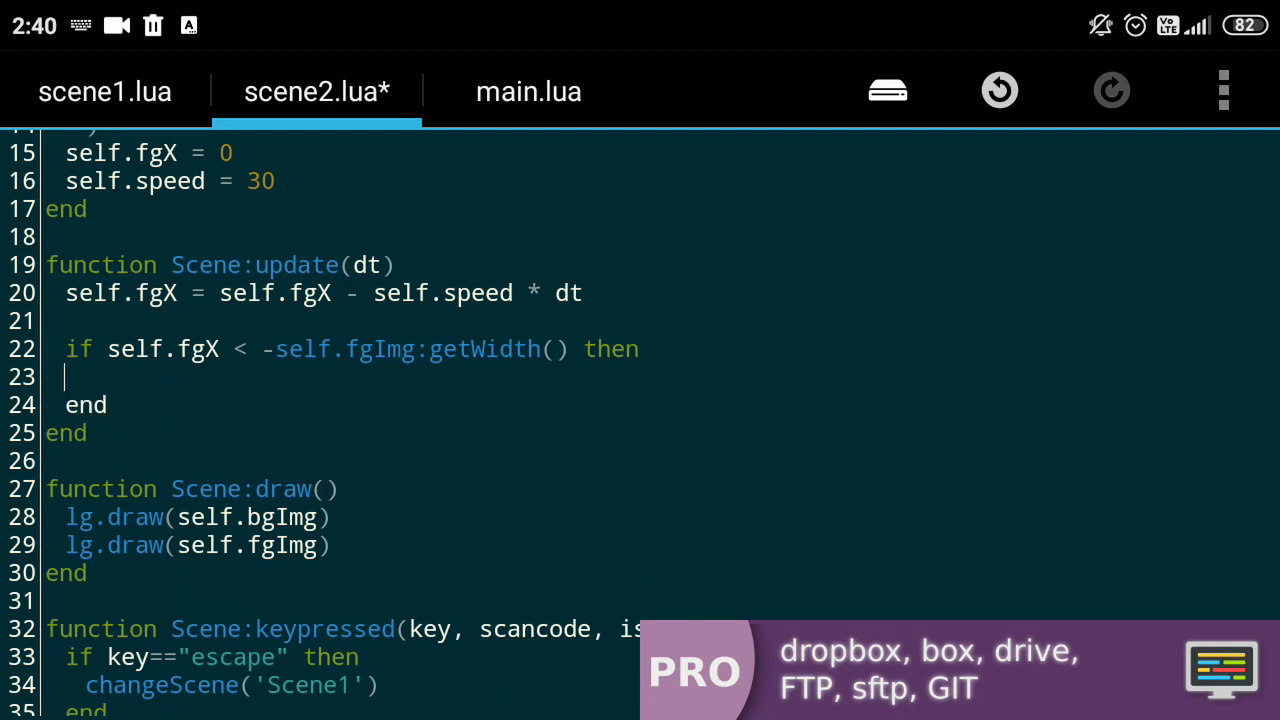
click(999, 90)
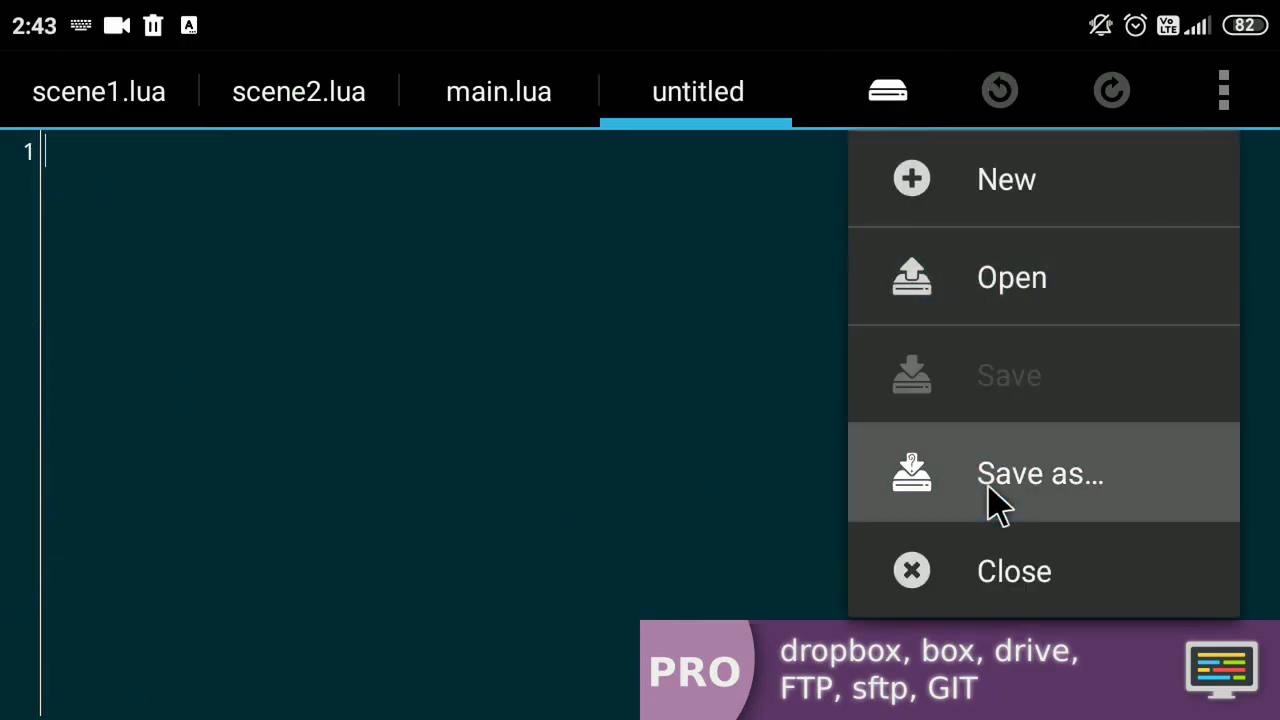
- Save the new file as Bagel.lua in Scenes and start function Bagel:new(o)
click(1040, 473)
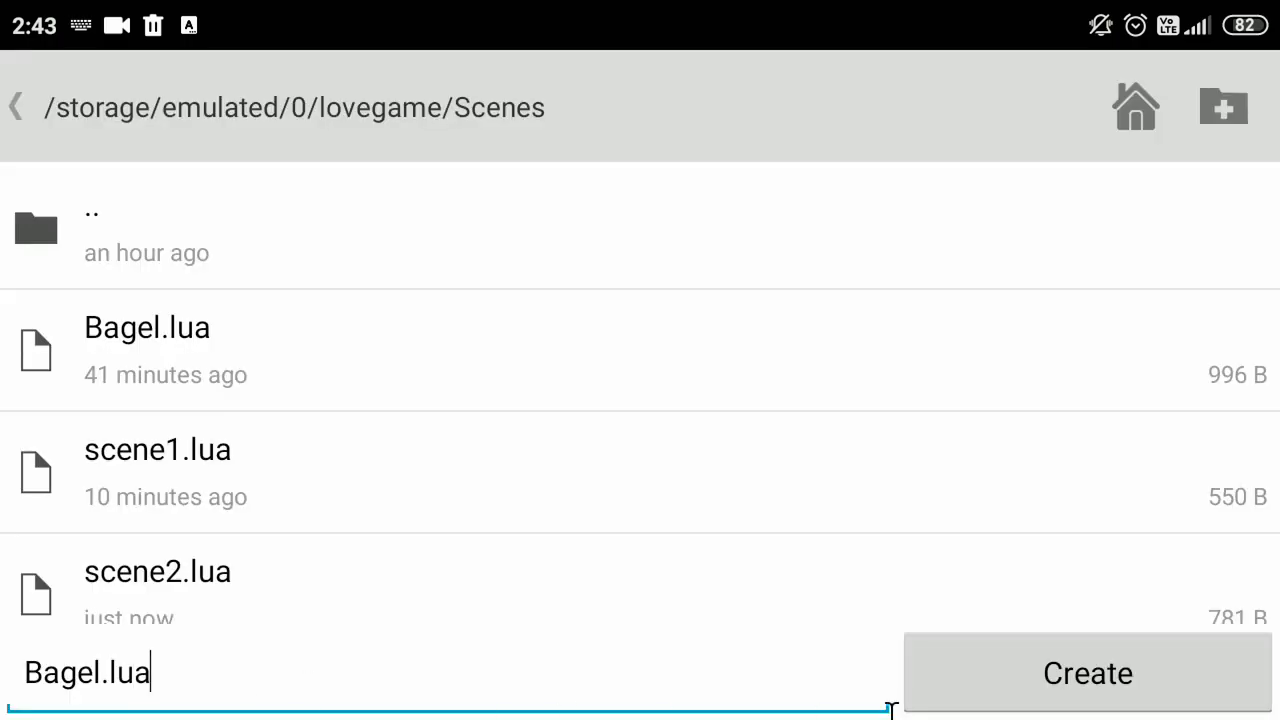
click(1087, 673)
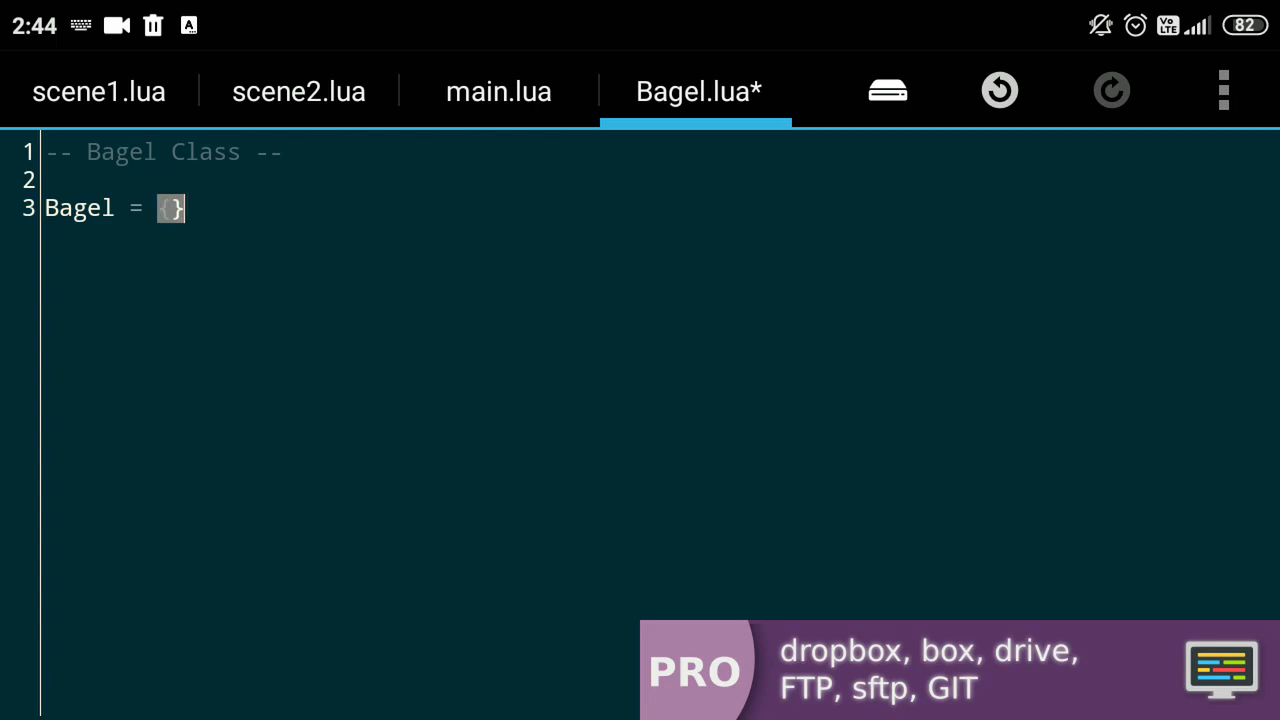
text(function Bagel:new(o)
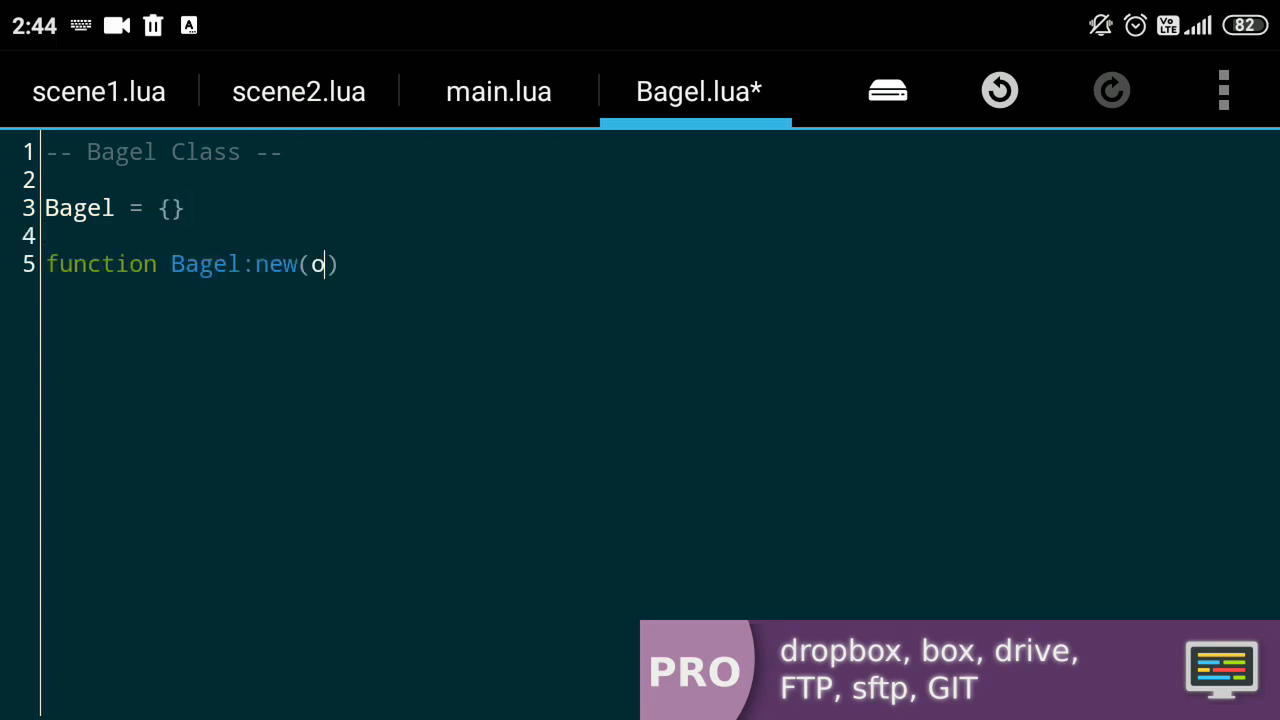
key(enter)
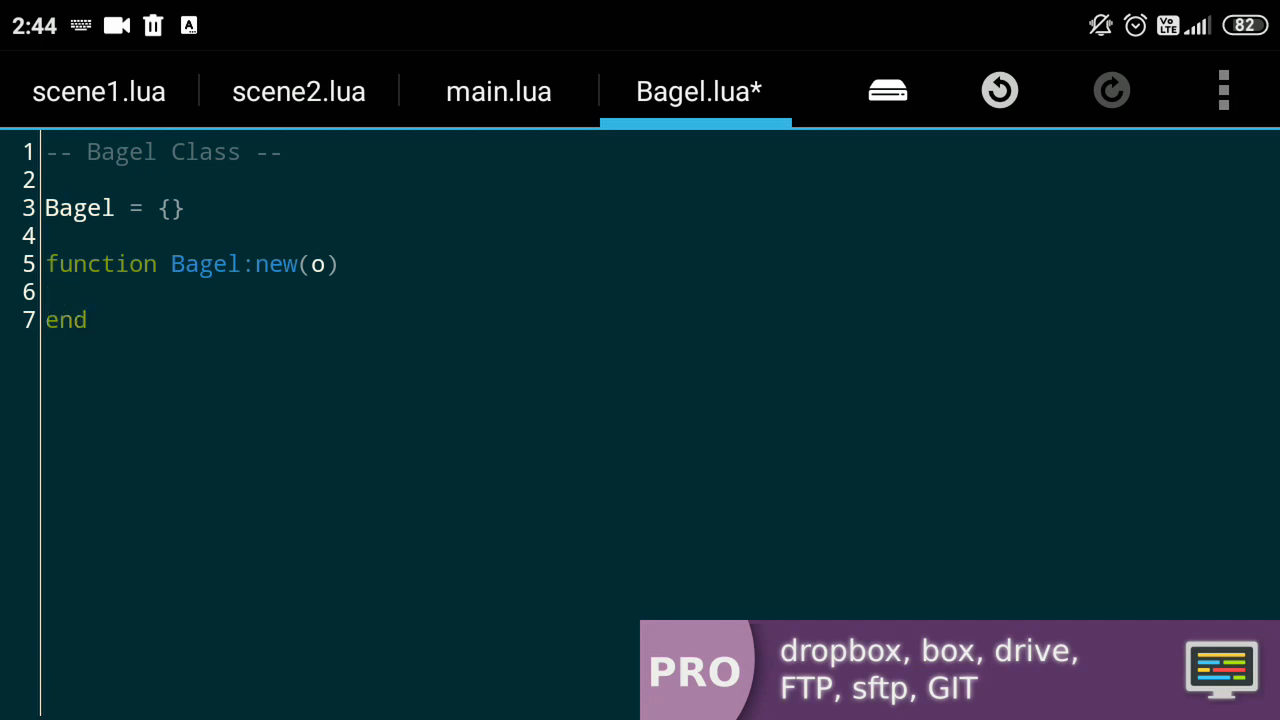
- Write local o = o or {}, setmetatable(o, self) and self.__index = self
text(local)
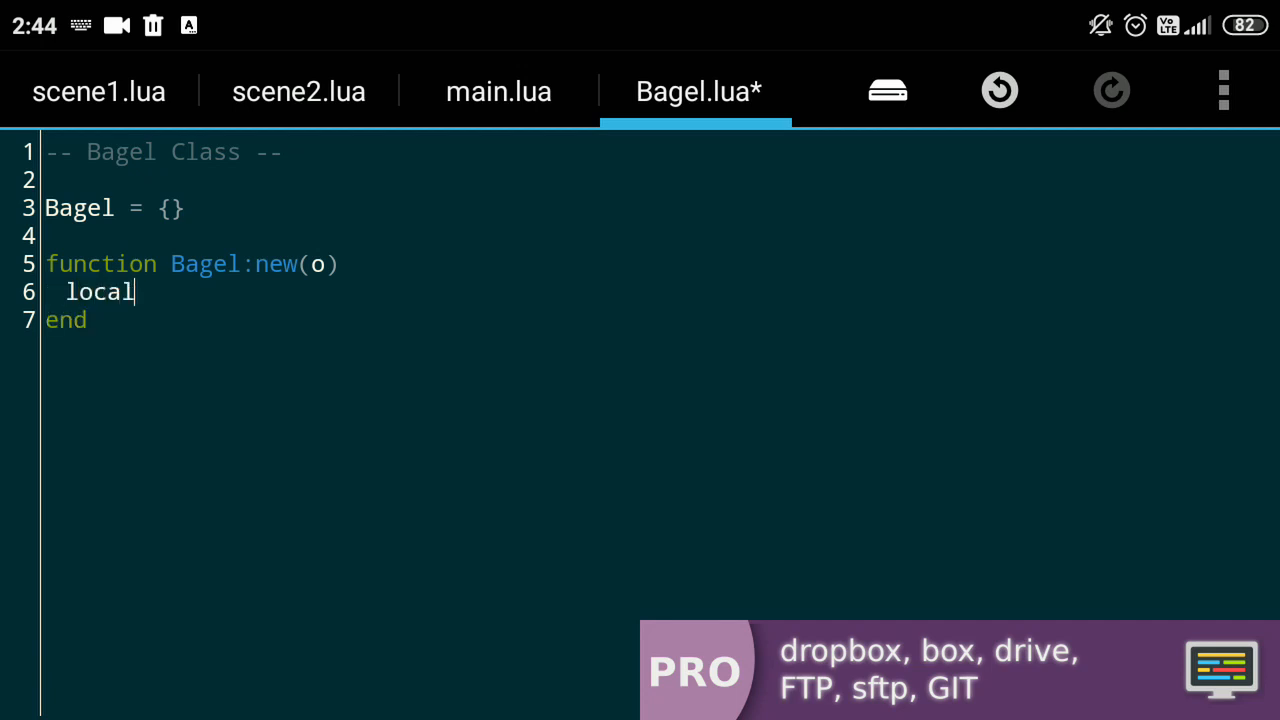
text(o = o or {)
text(setmetatable(o, se)
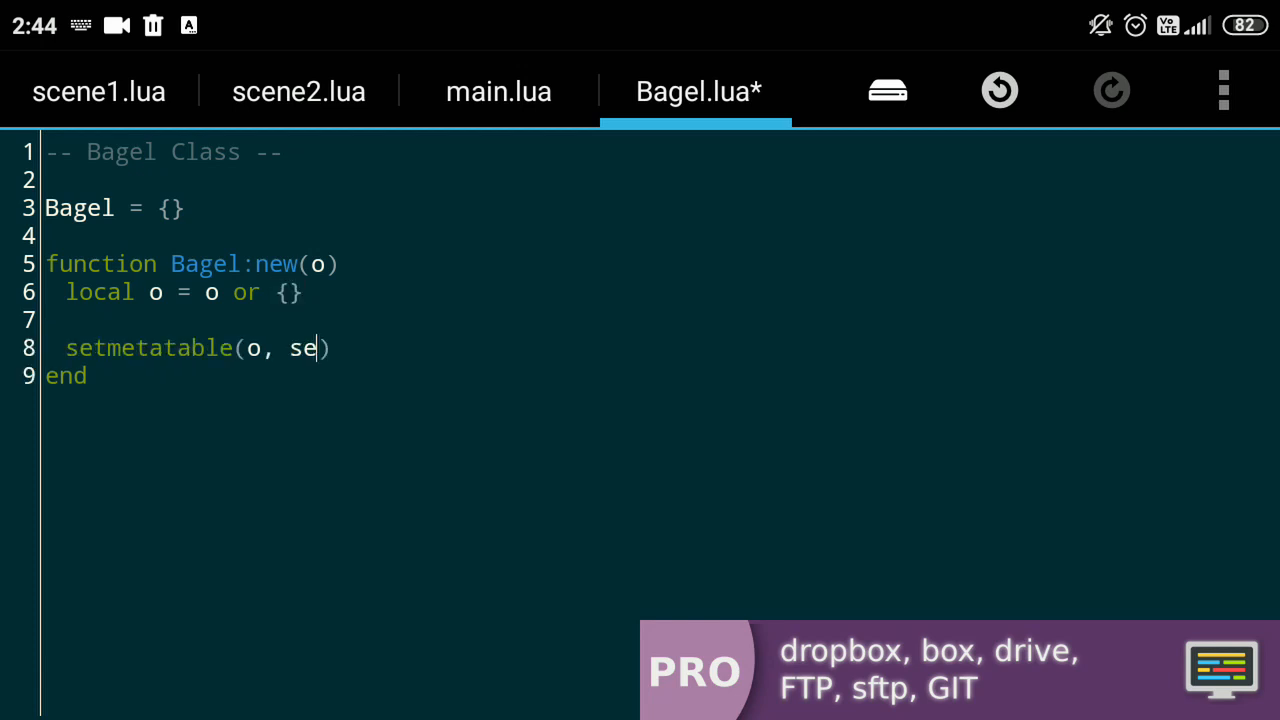
text(lf)
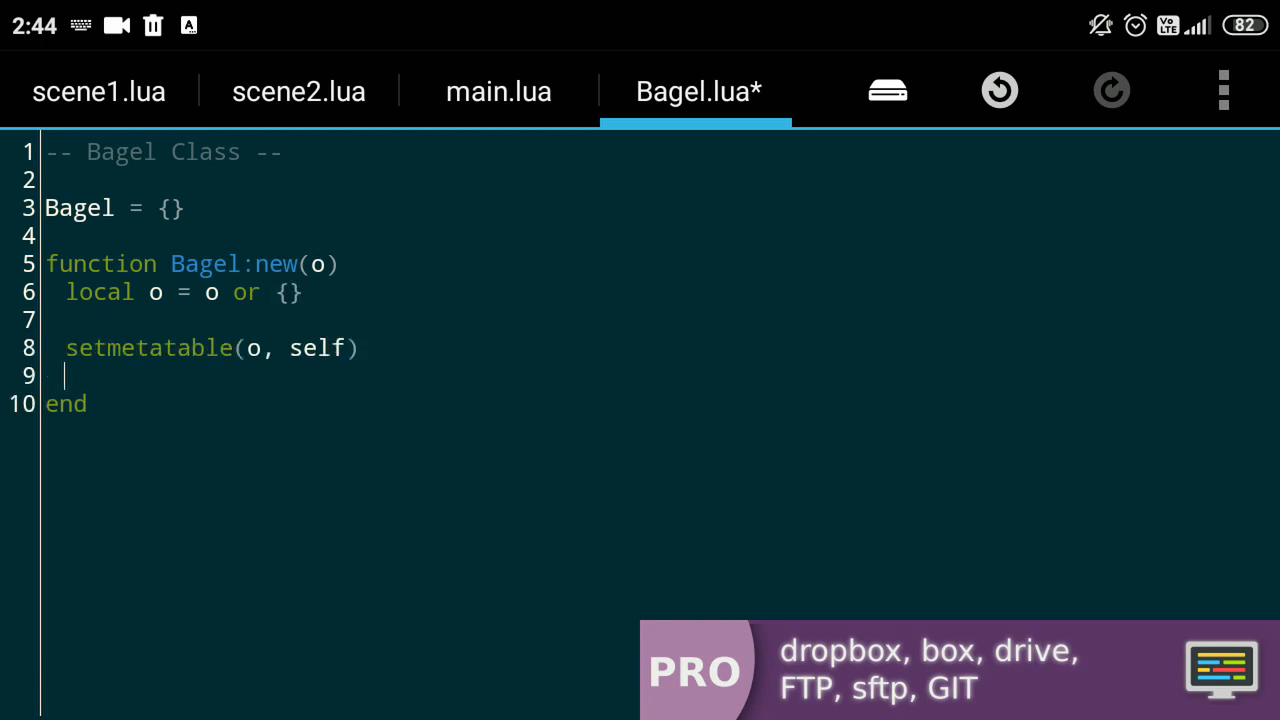
text(self.)
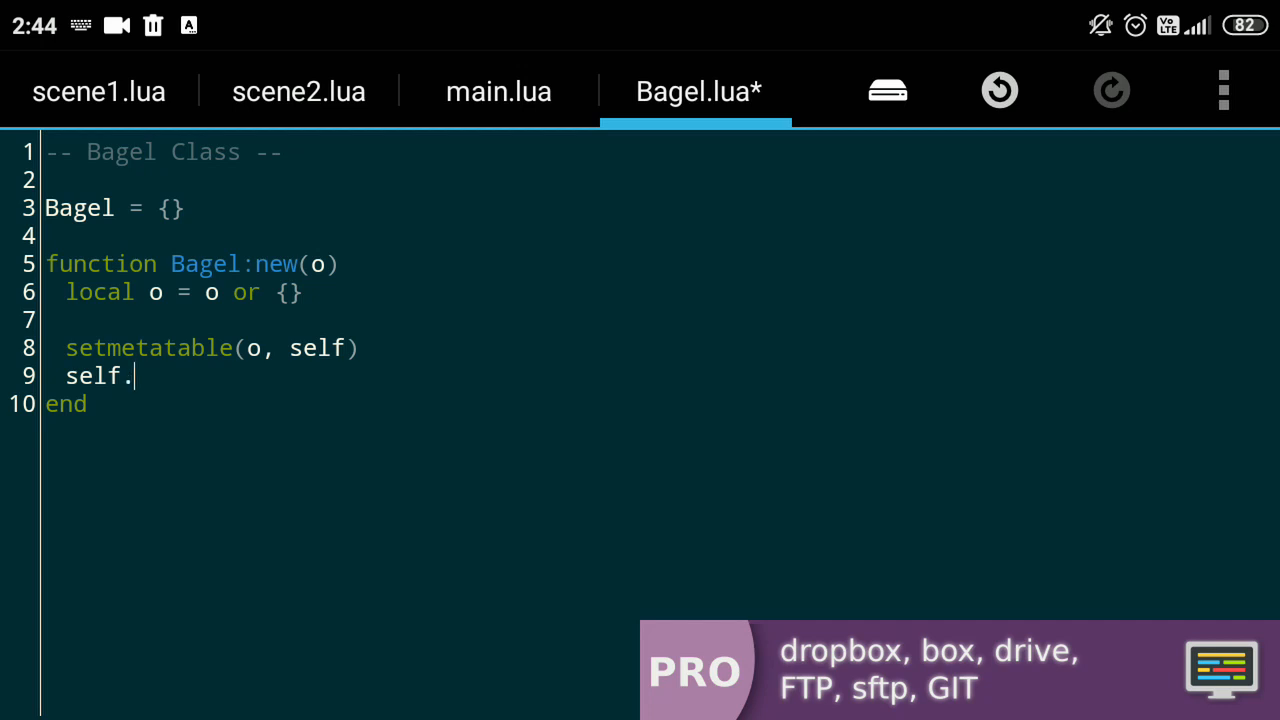
text(__)
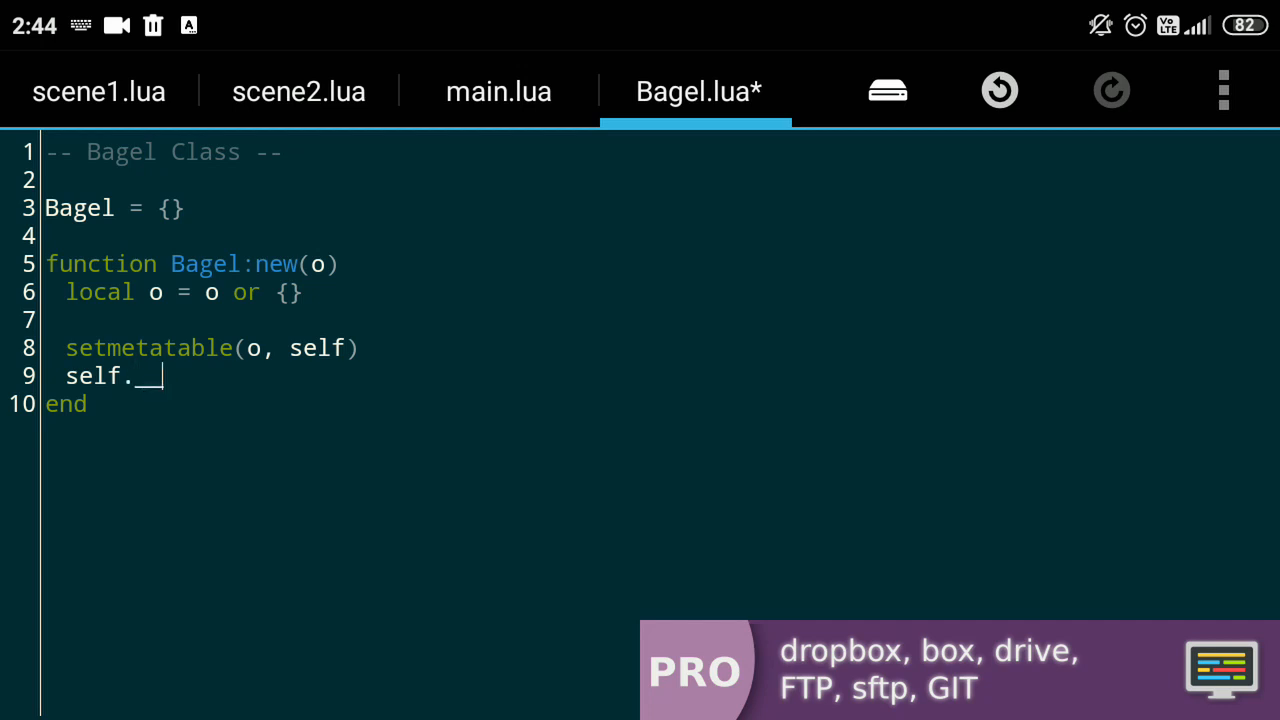
text(index =)
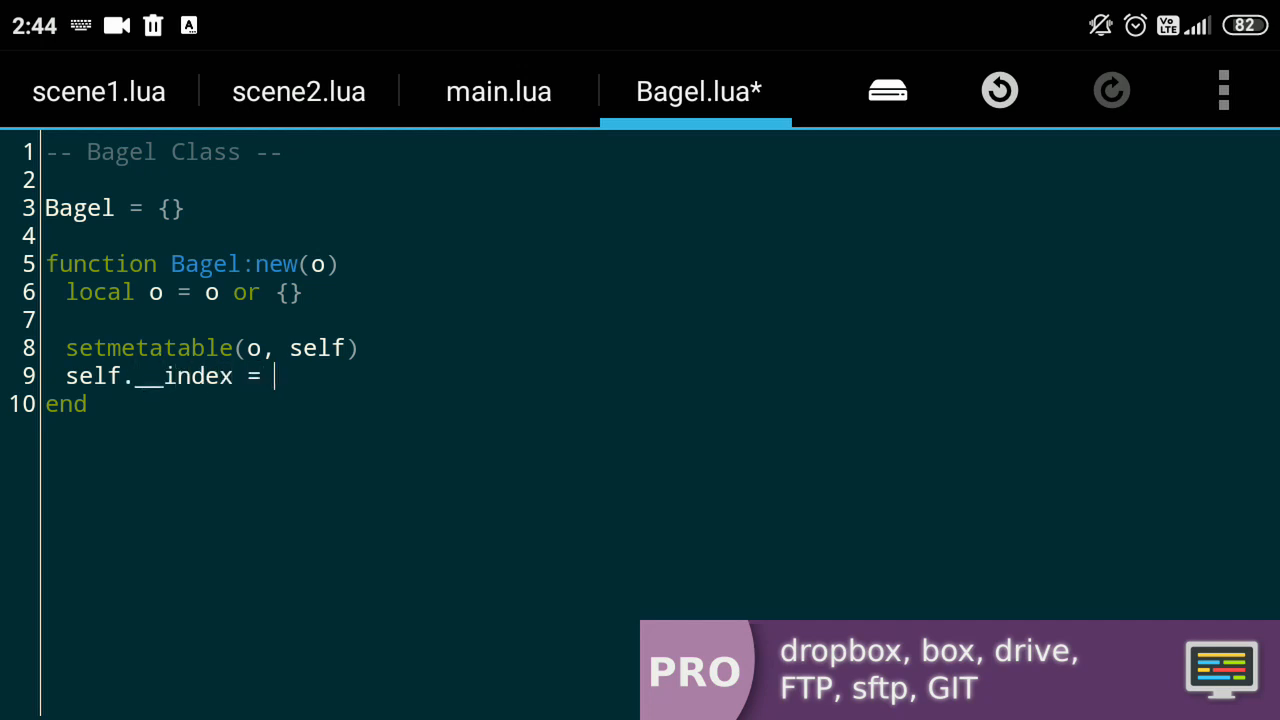
text(self)
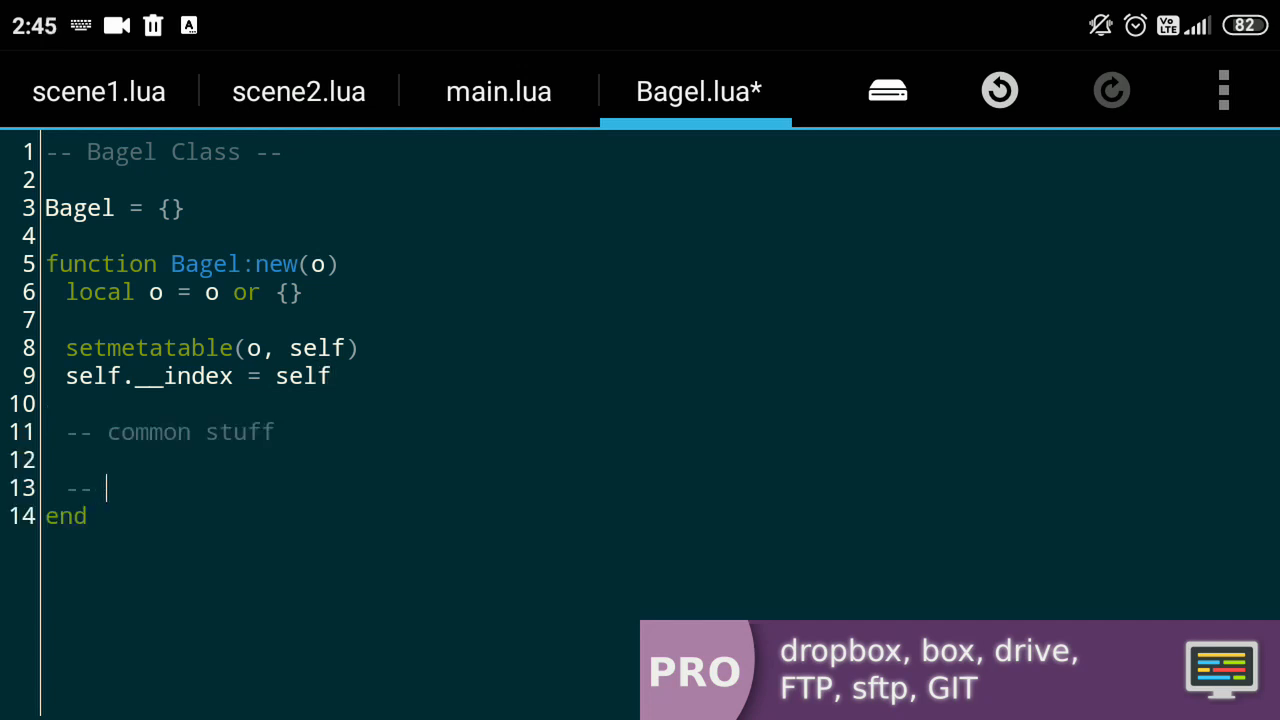
- Add the private-section comments and self.img = lg.newImage('Assets/Bagel.png')
text(private stu)
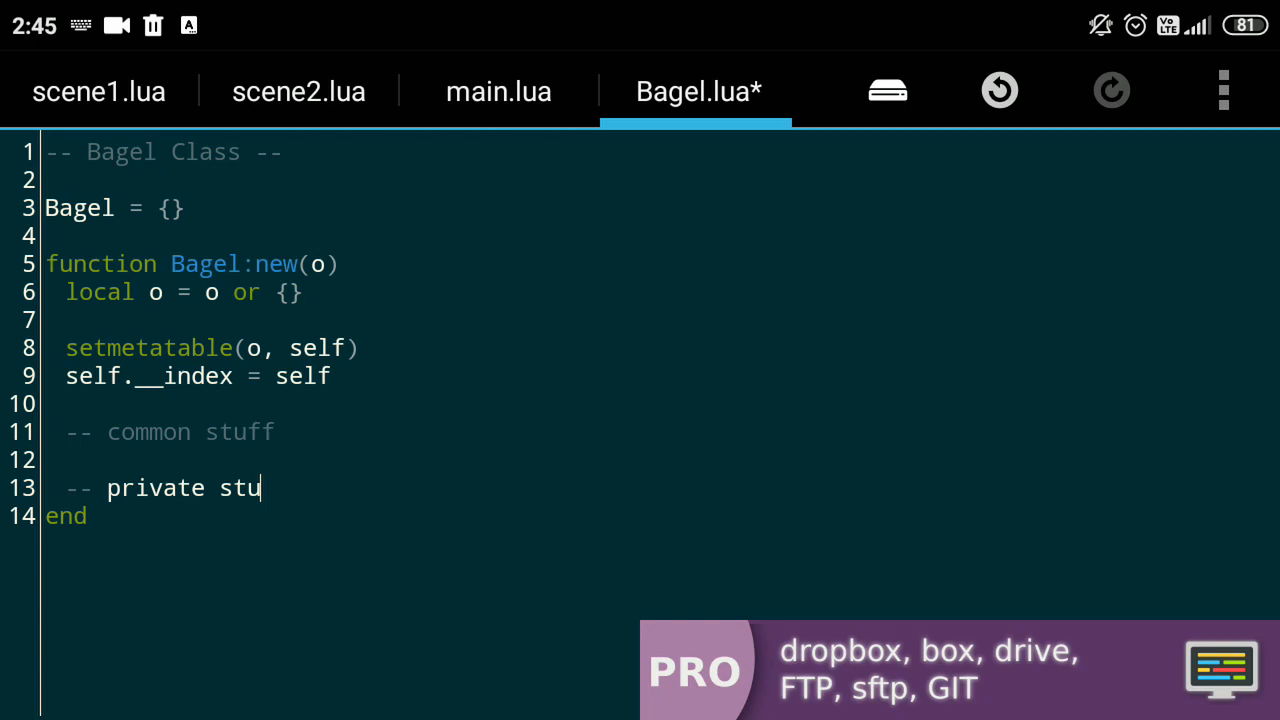
text(granny.love)
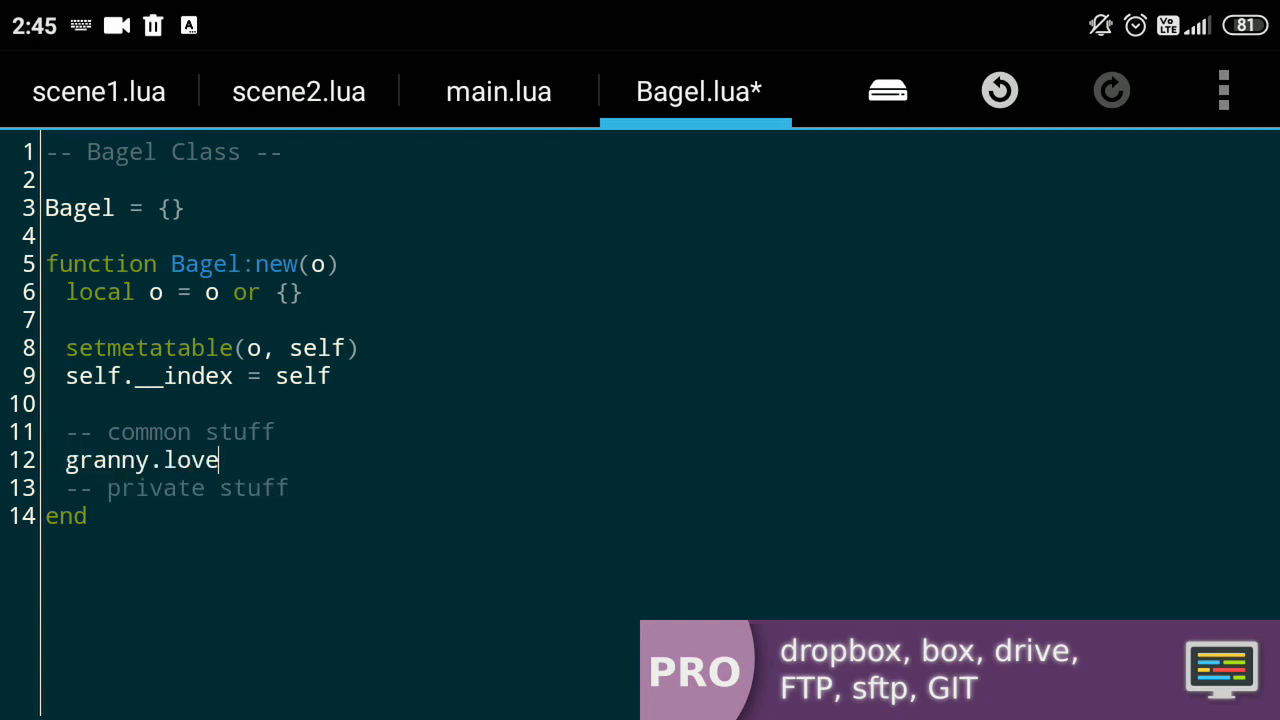
text(granny.recipe)
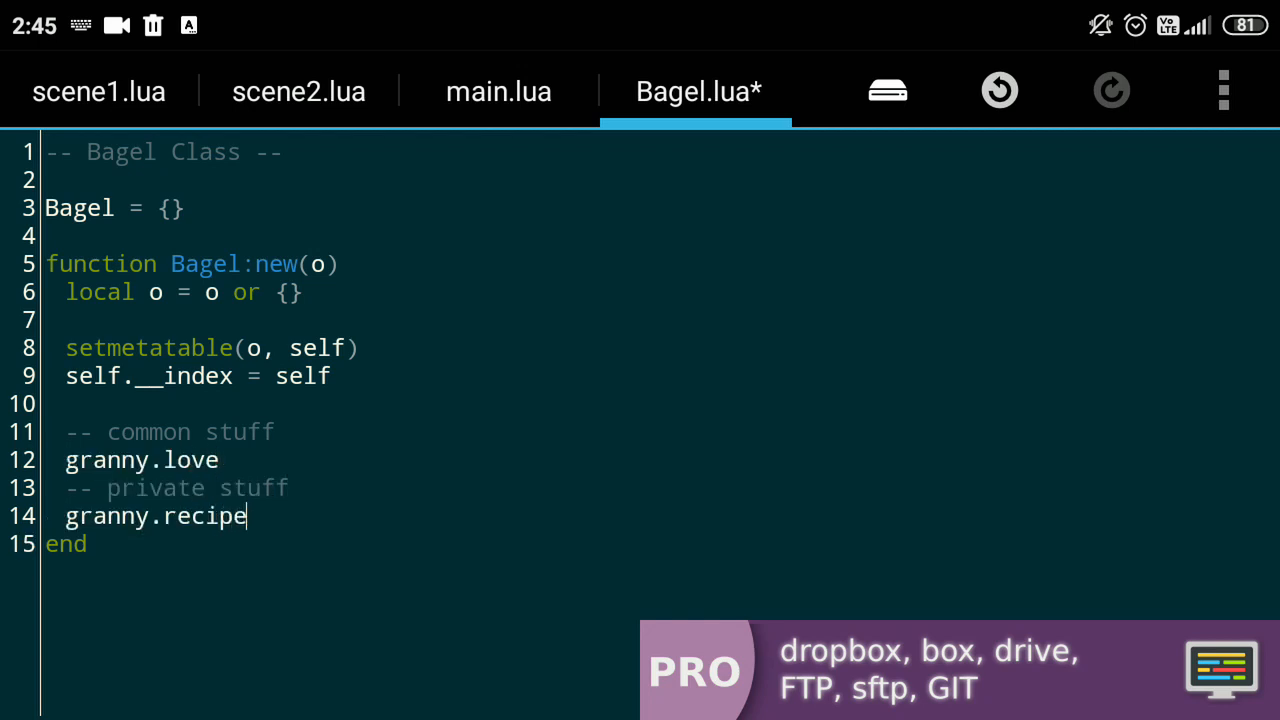
text(self.img = lg.newImage('Assets/Bagel'))
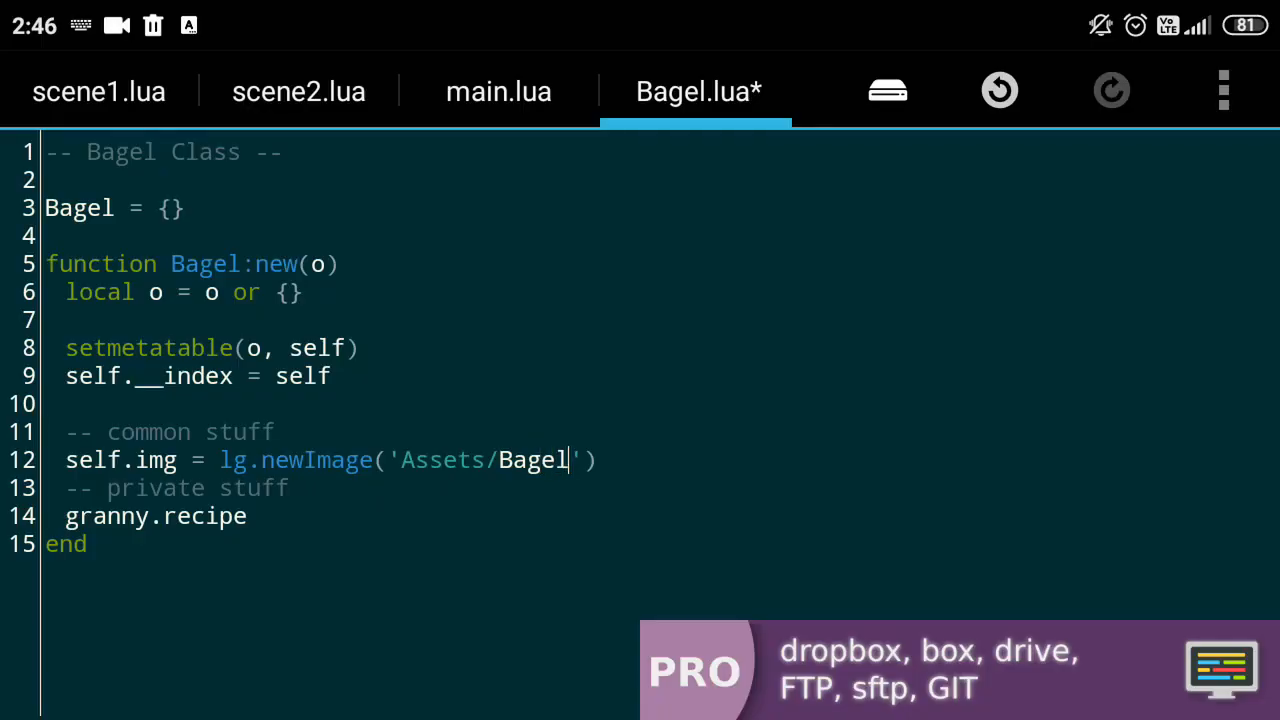
text(.png)
text(self.vel = self.vel + self)
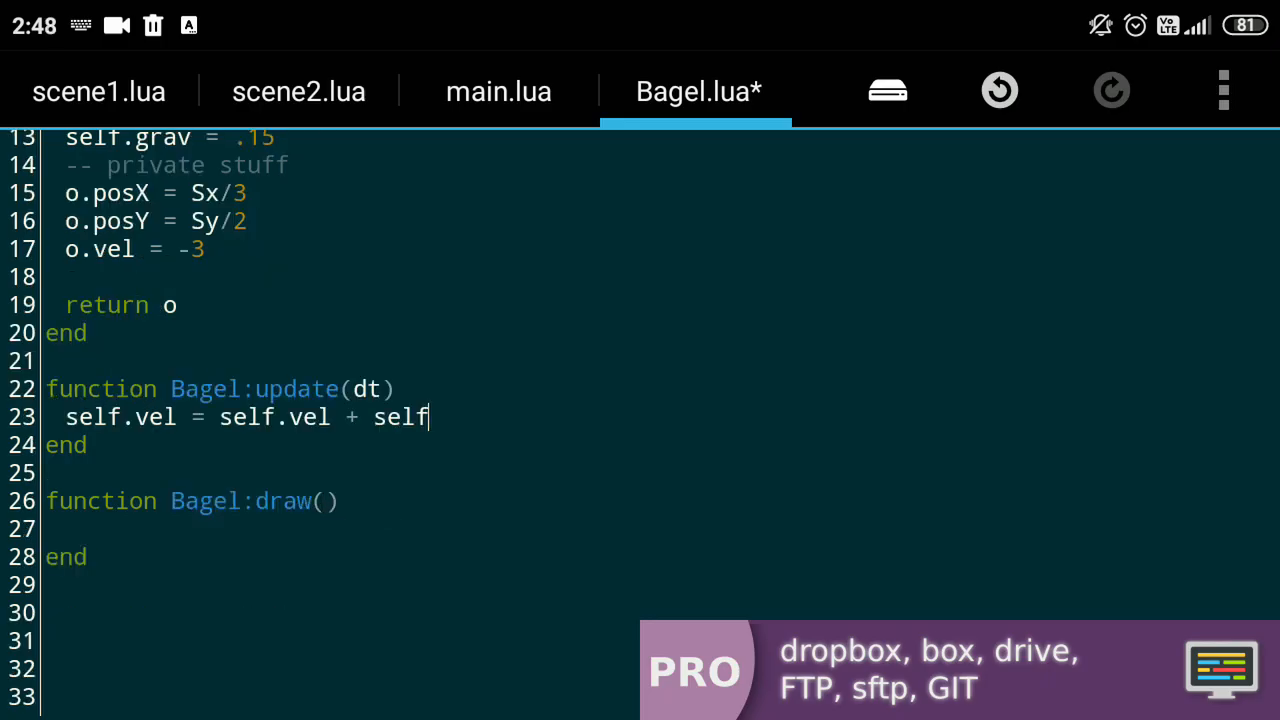
- Add self.grav to velocity in update and pass self.img to lg.draw in draw
text(.grav)
click(340, 529)
text(lg.draw()
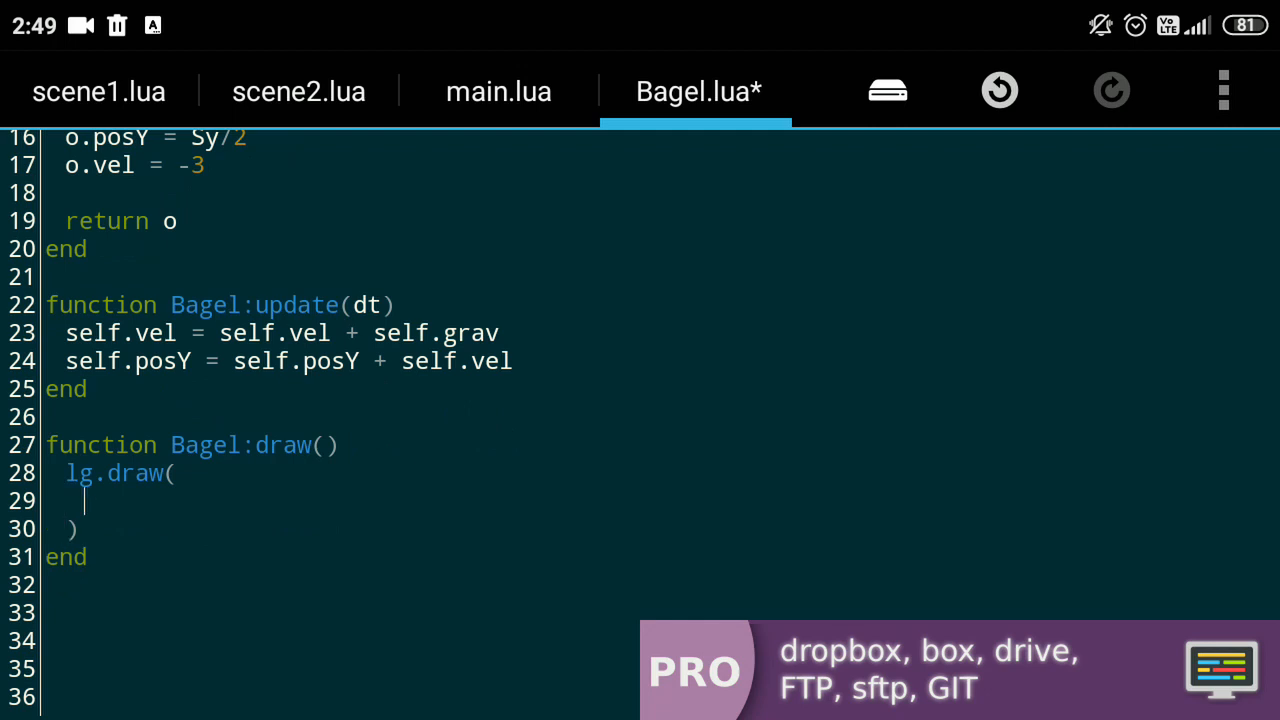
text(self.img)
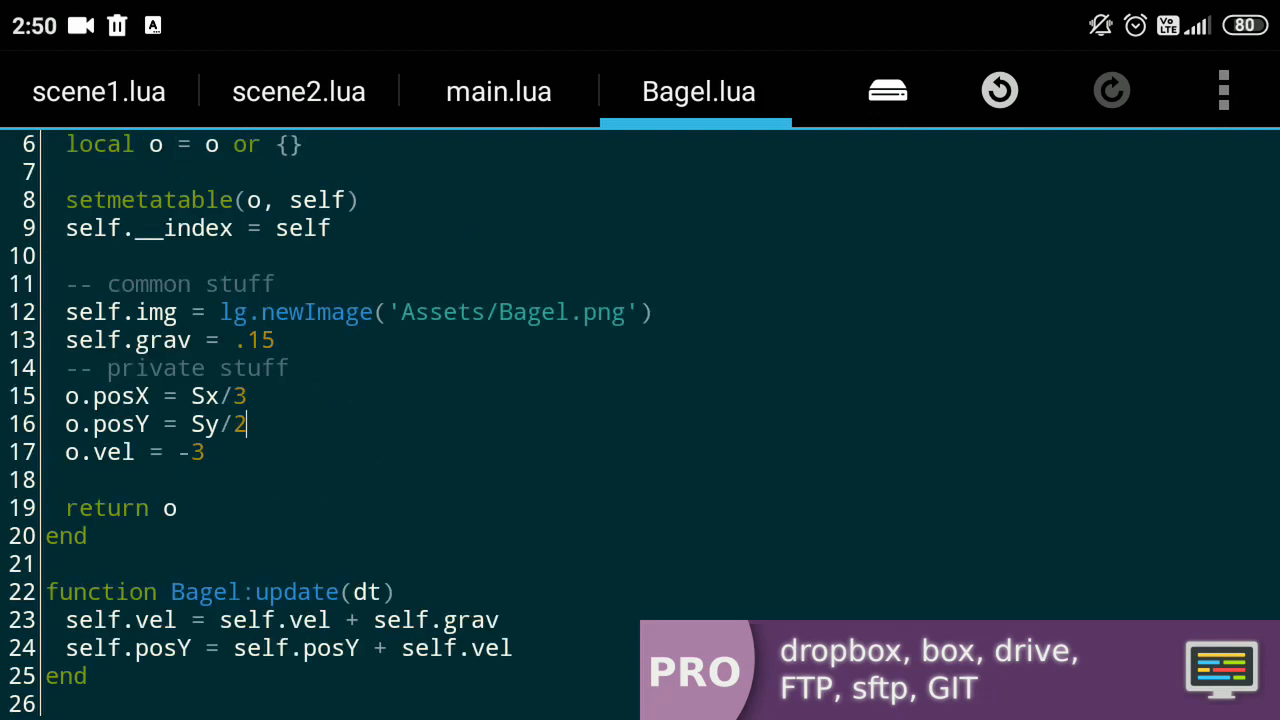
- Create self.bagel = Bagel:new() in scene2.lua and call self.bagel:jump() on touch
click(298, 91)
text(self.subscribe)
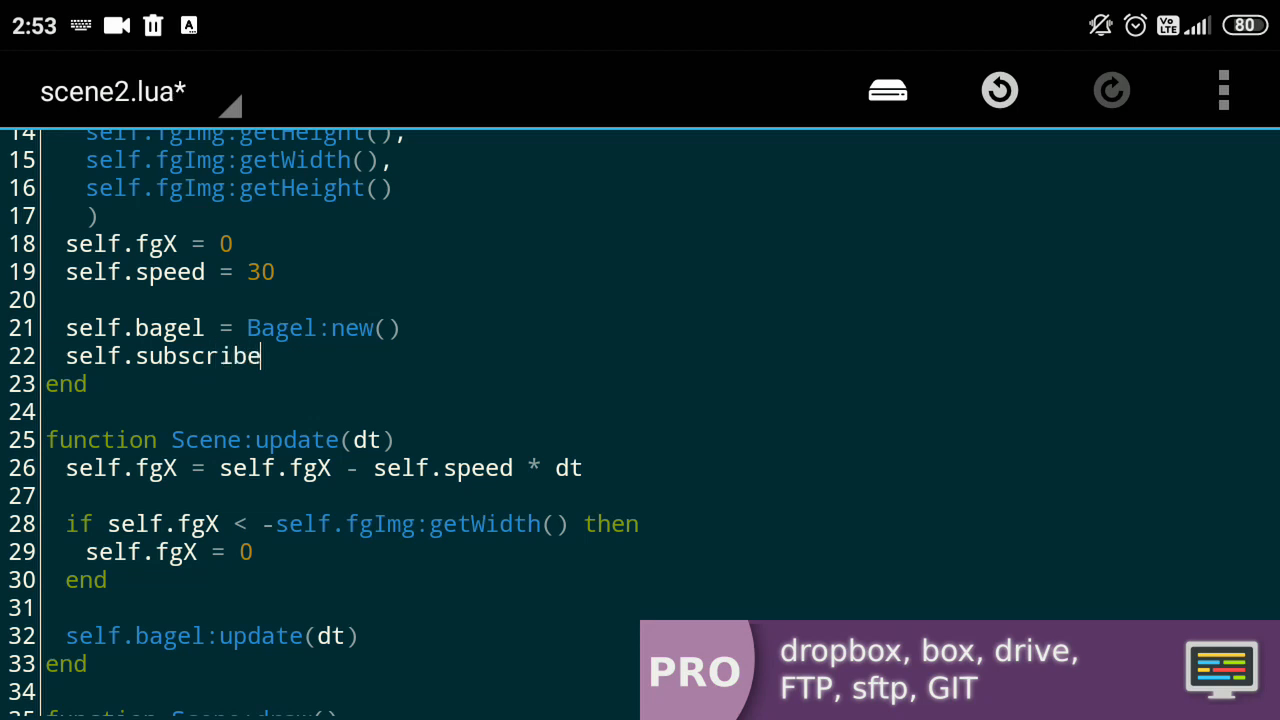
text(= Bagel:jump)
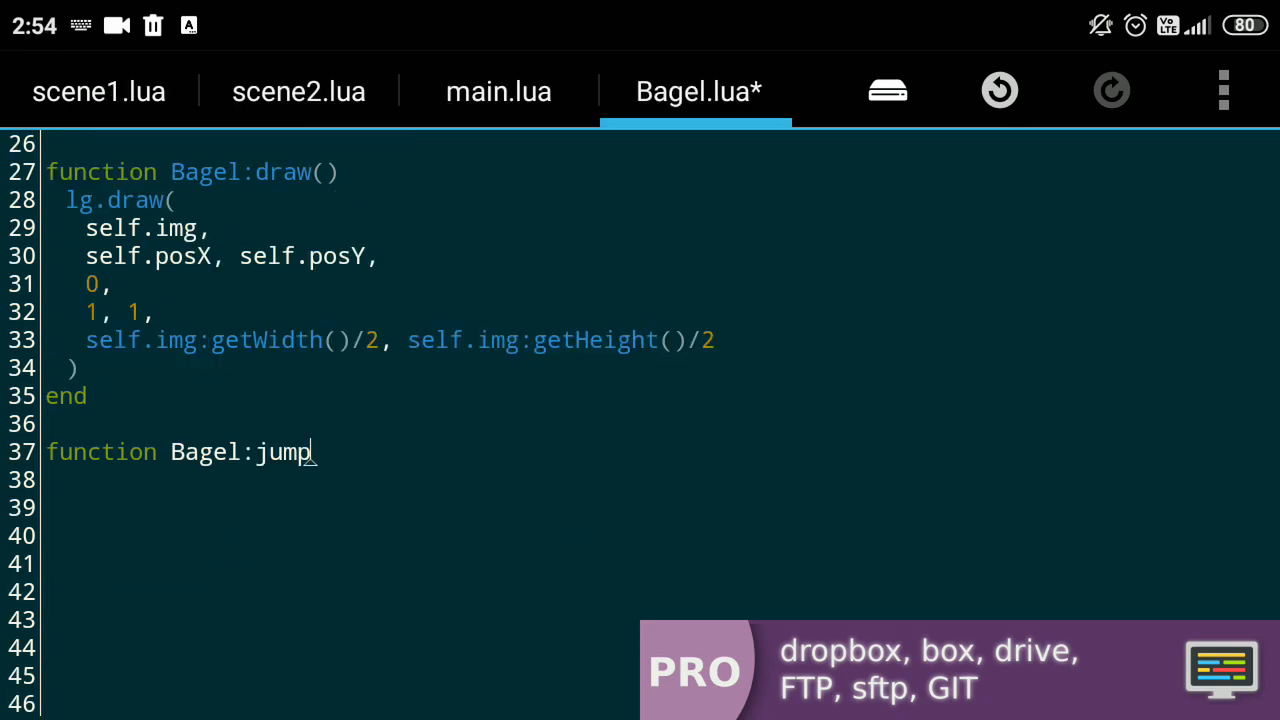
text(())
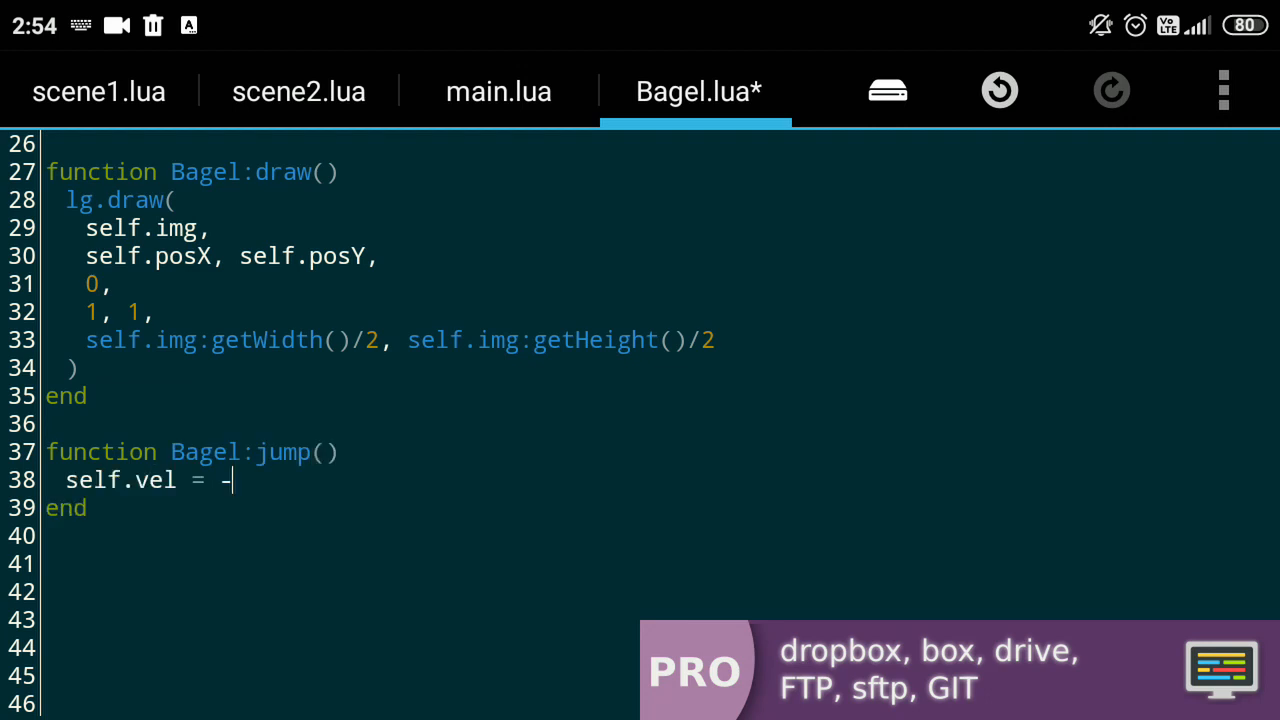
click(298, 91)
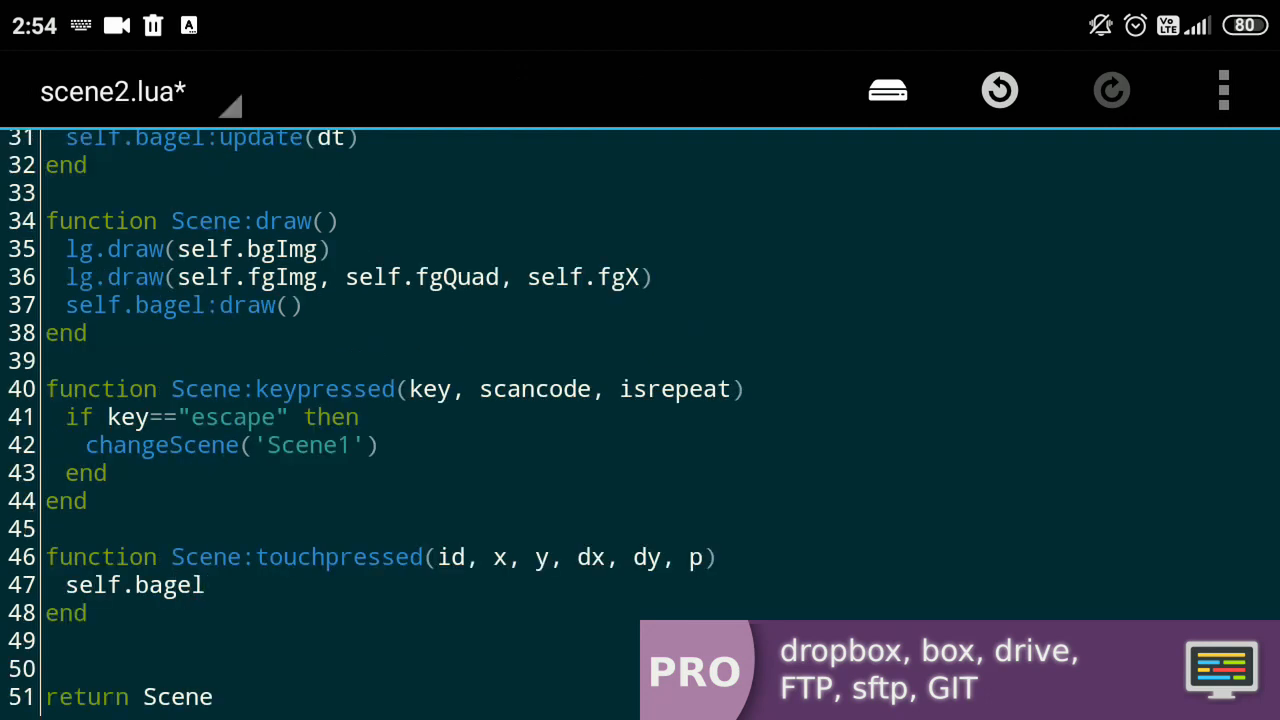
text(:jump())
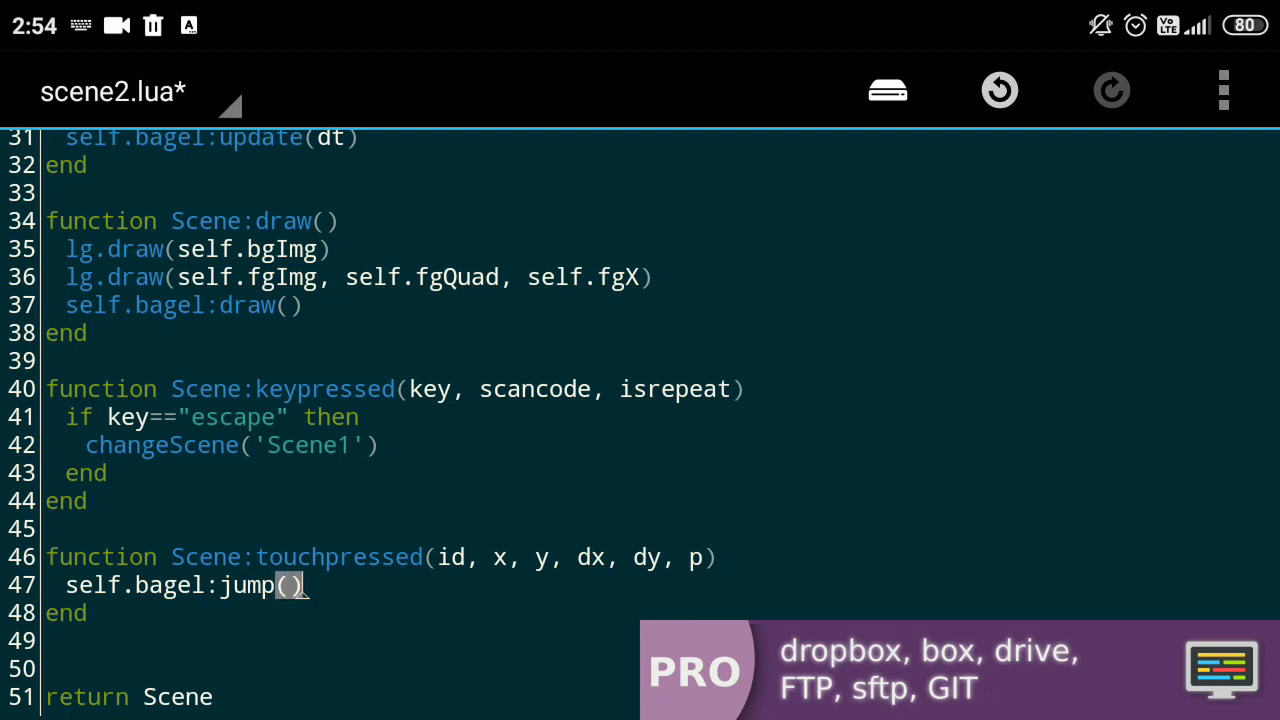
click(887, 90)
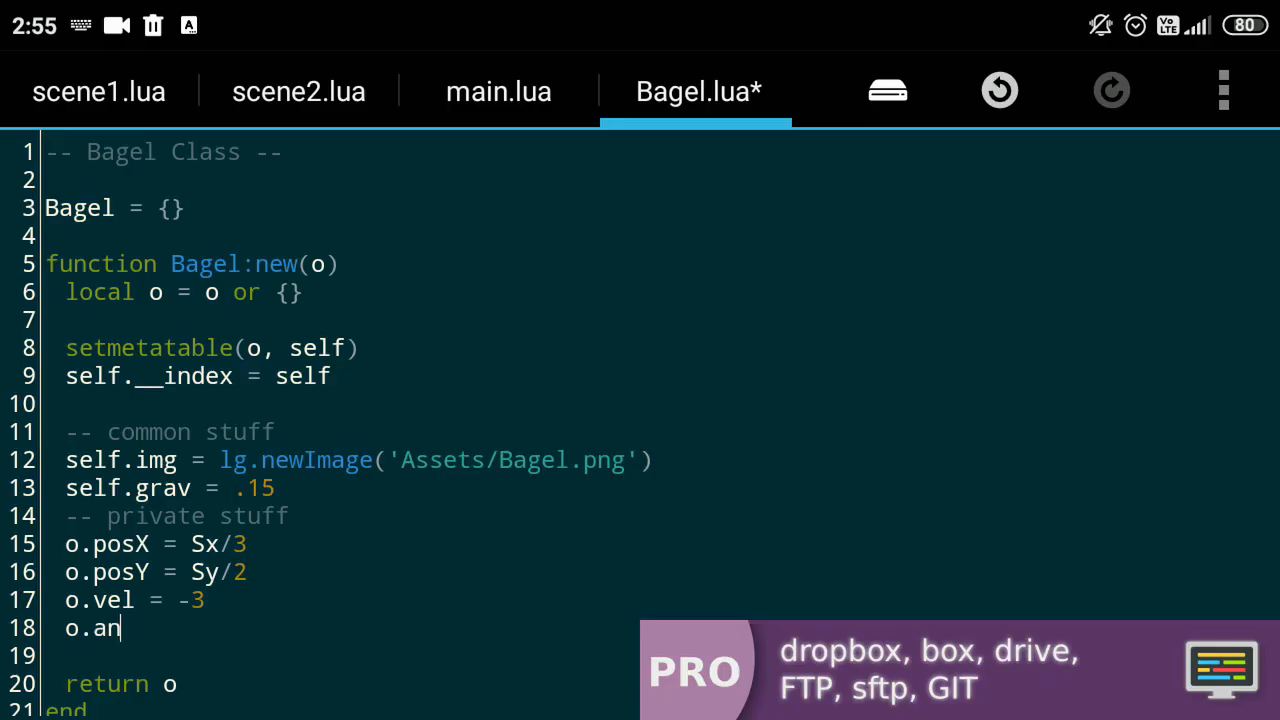
- Add o.angle = 0 and increment the angle by math.rad(1) in update
text(gle = 0)
text(self.angle = self.angle + 1)
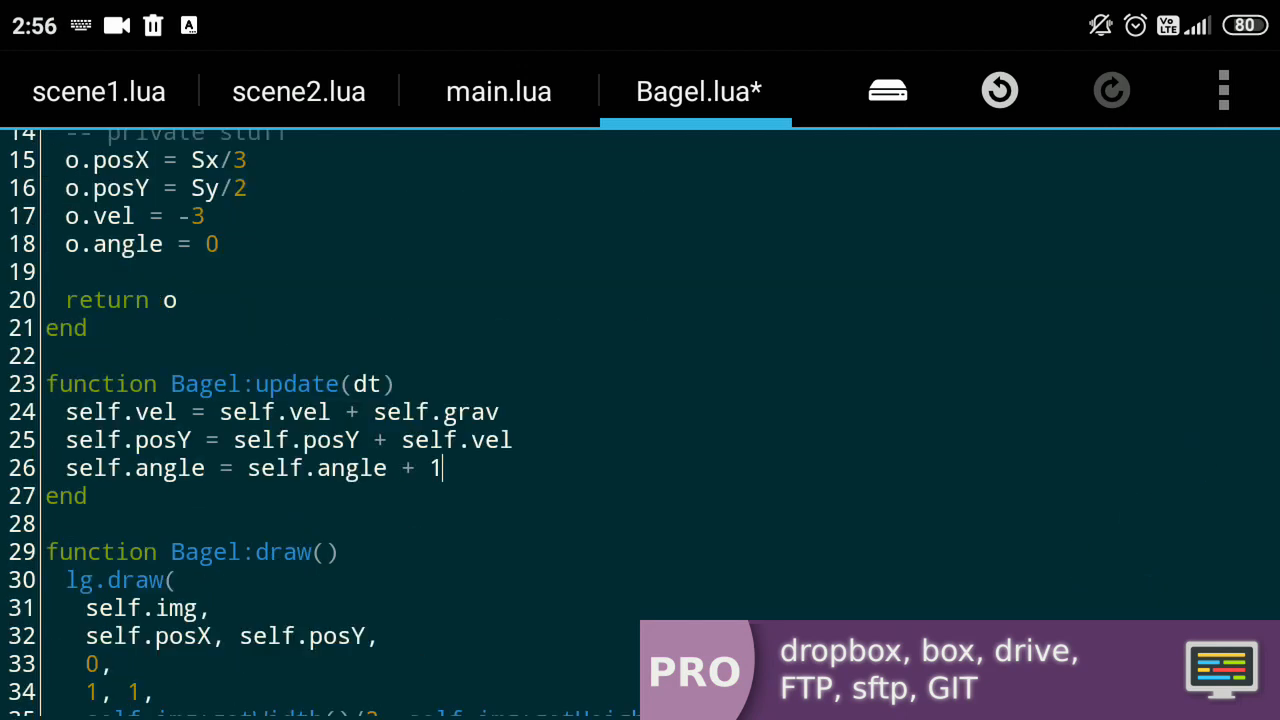
text(math)
text(self.ground =)
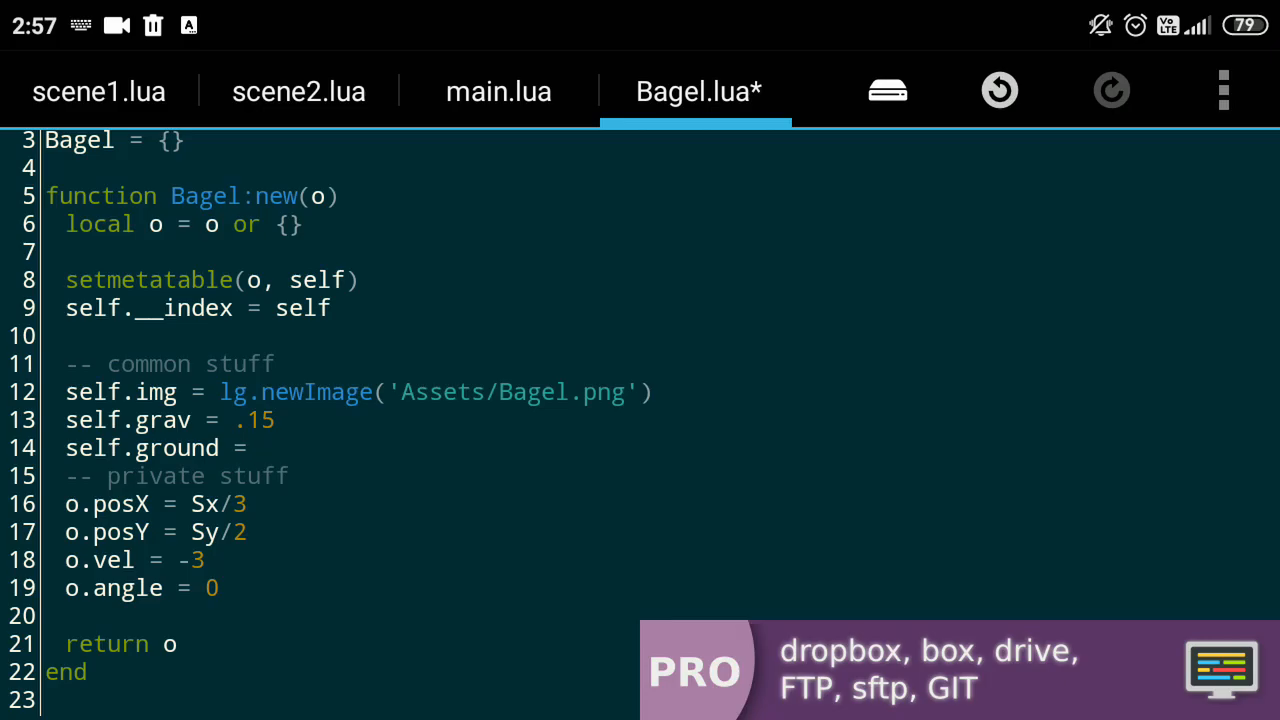
- Set self.ground = Sy - 20/Scale and clamp posY with math.min to self.ground
text(Sy -)
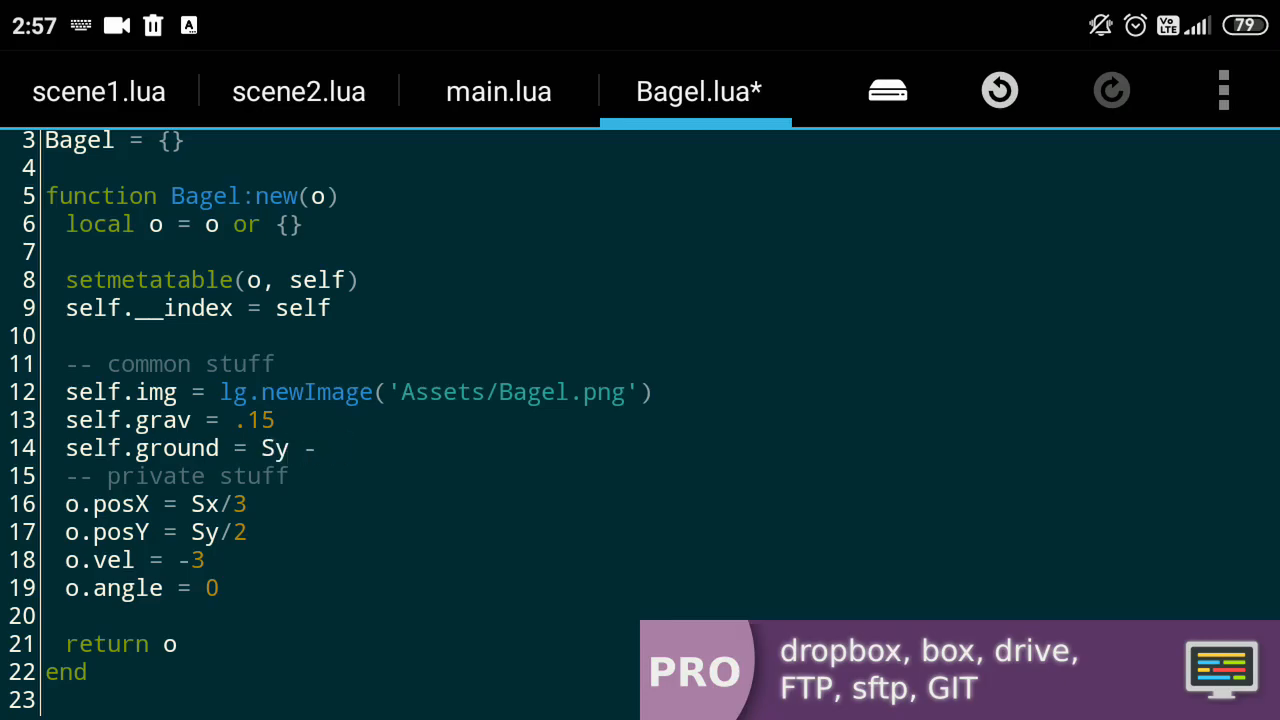
text(20/Sca)
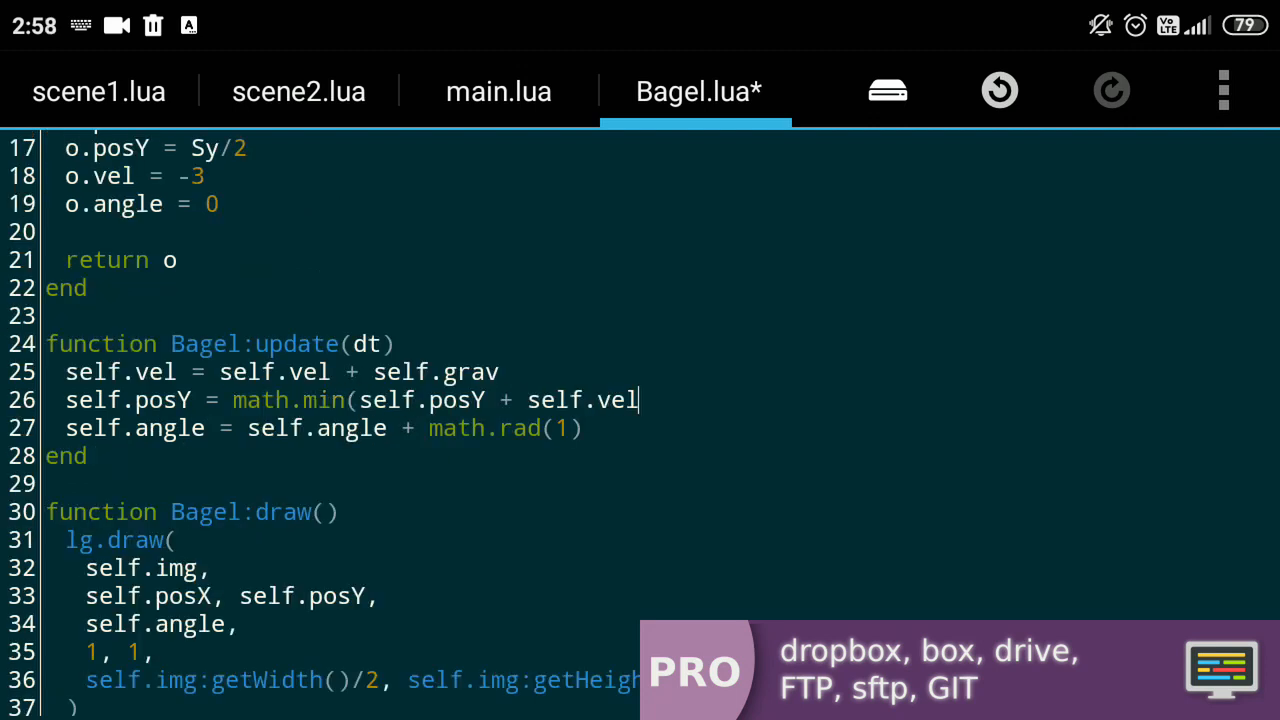
text(, self.gro)
click(340, 232)
text(o.alive =)
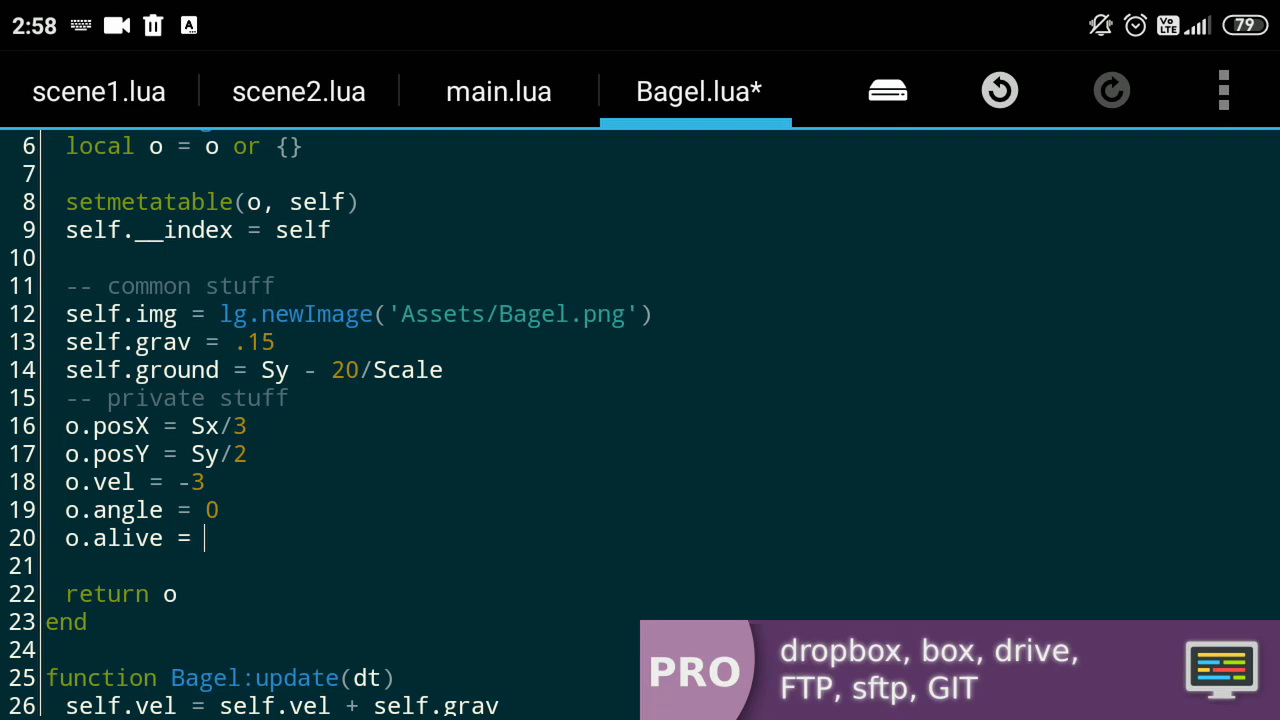
- Set o.alive = true and scroll to the jump and update functions to add alive checks
text(true)
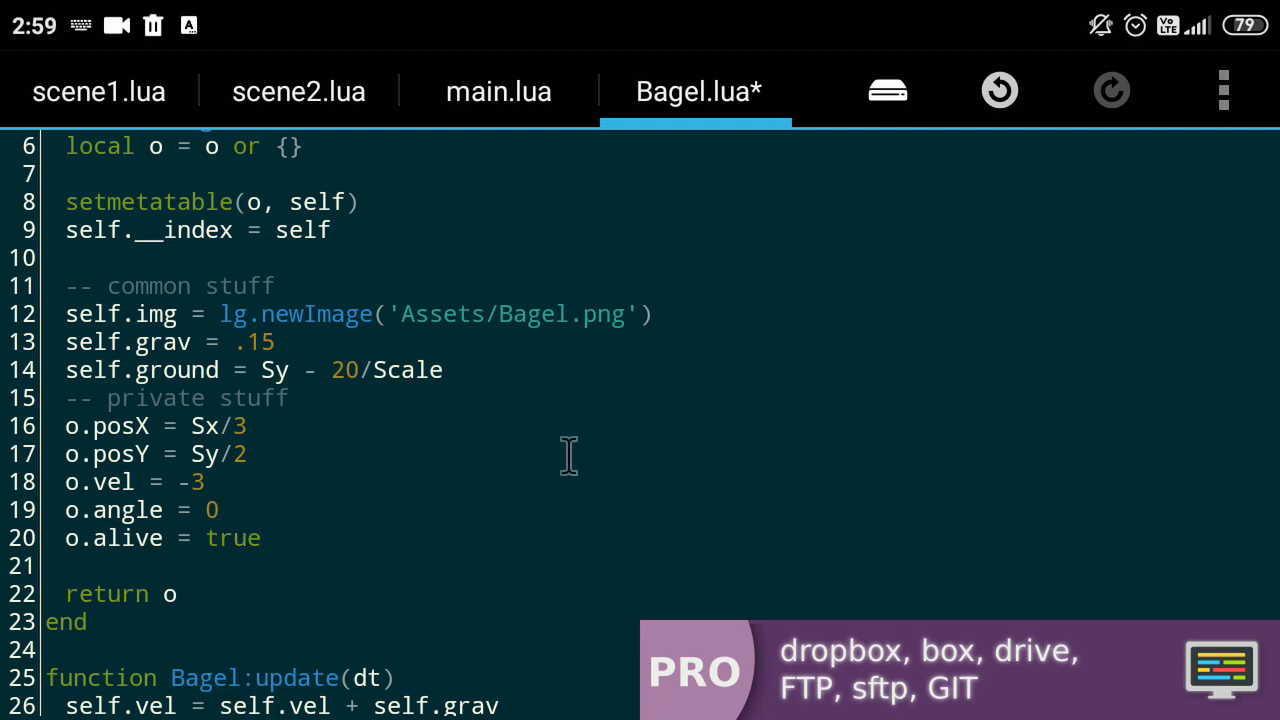
scroll(down, 3)
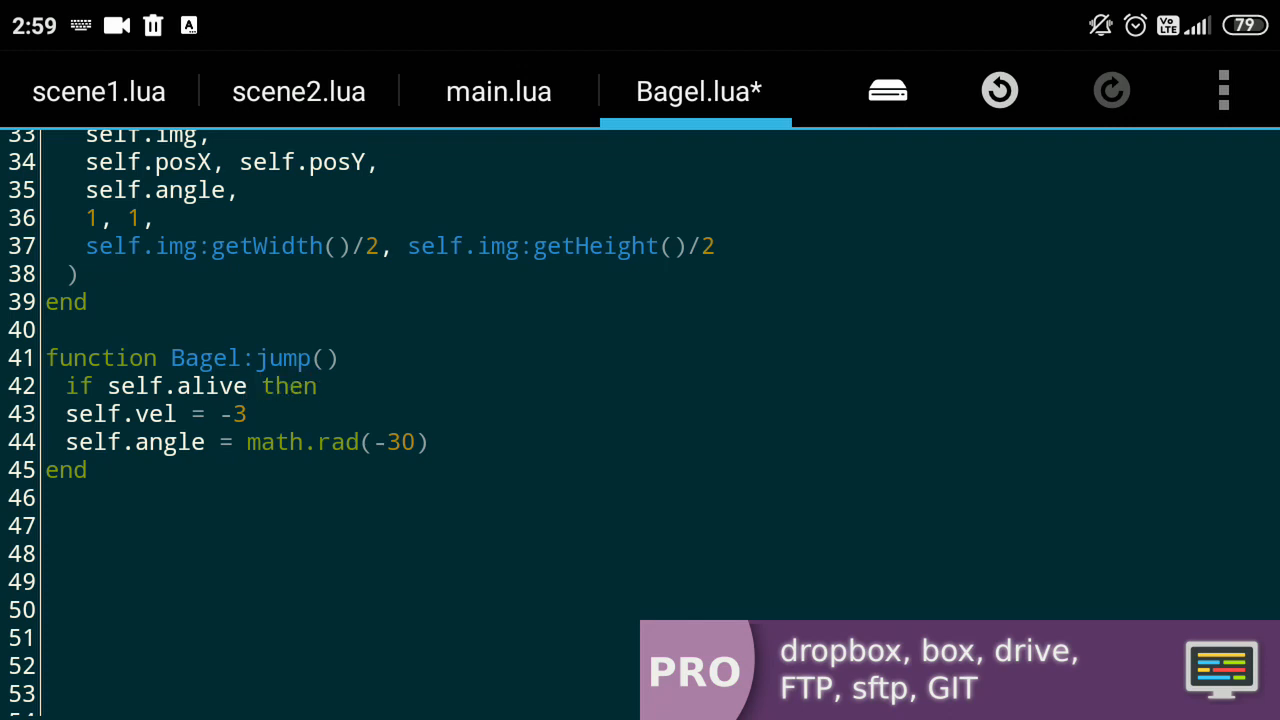
scroll(up, 3)
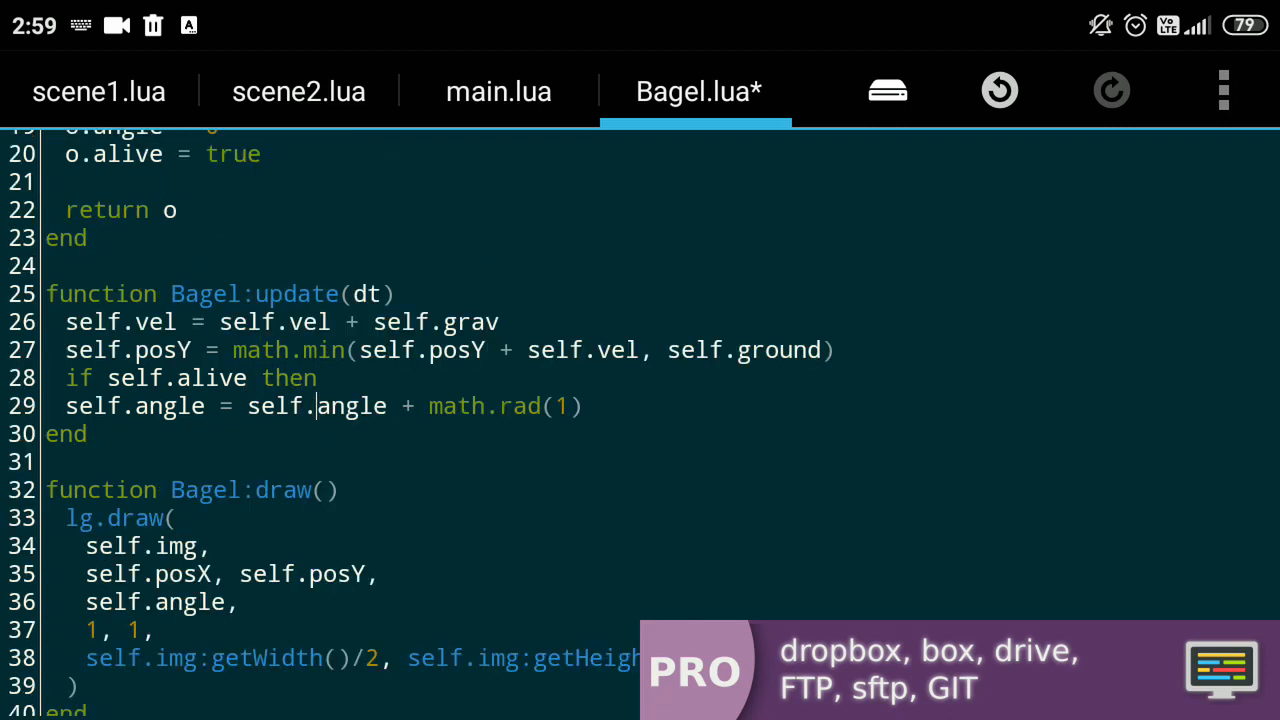